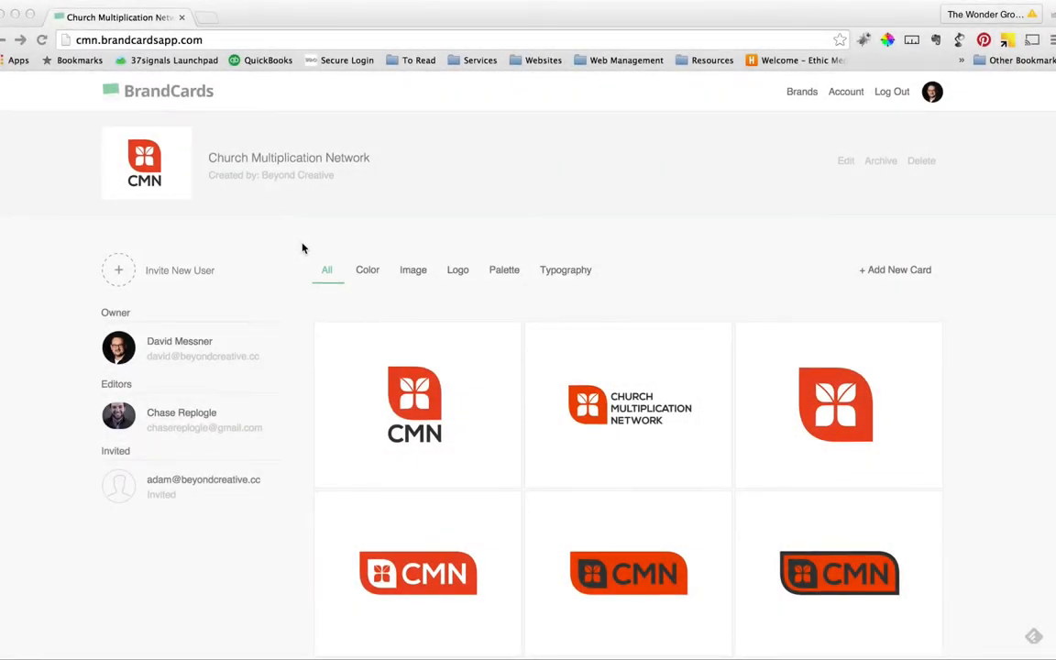
{"action": "mouse_move", "coordinate": [298, 332]}
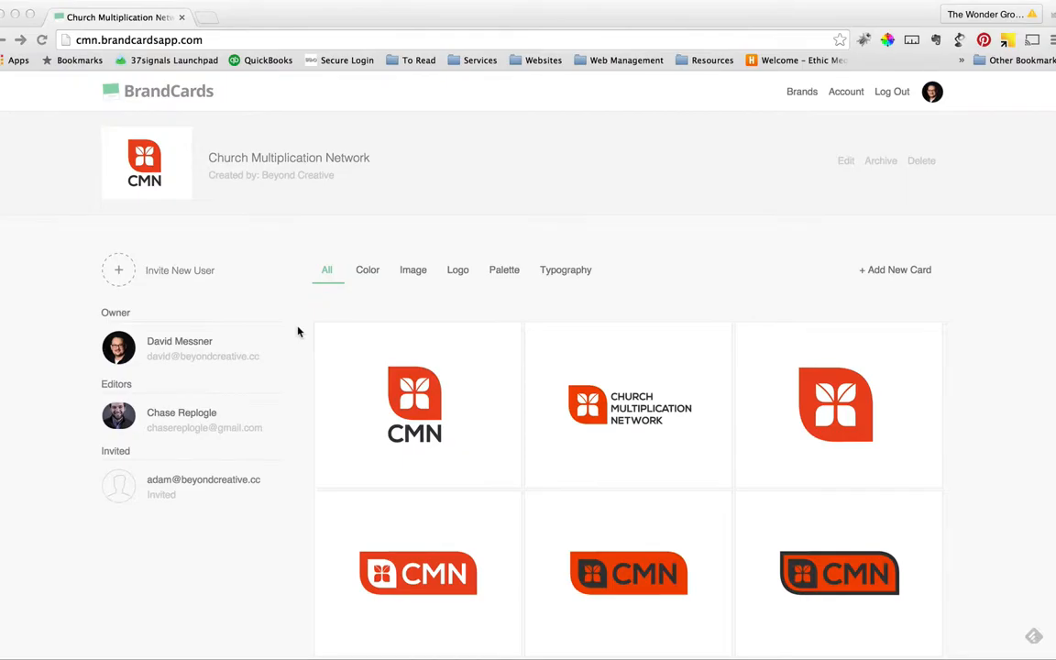
Browse the CMN cards, then filter the grid to the orange, blue and charcoal colour cards
{"action": "scroll", "scroll_direction": "down", "scroll_amount": 3}
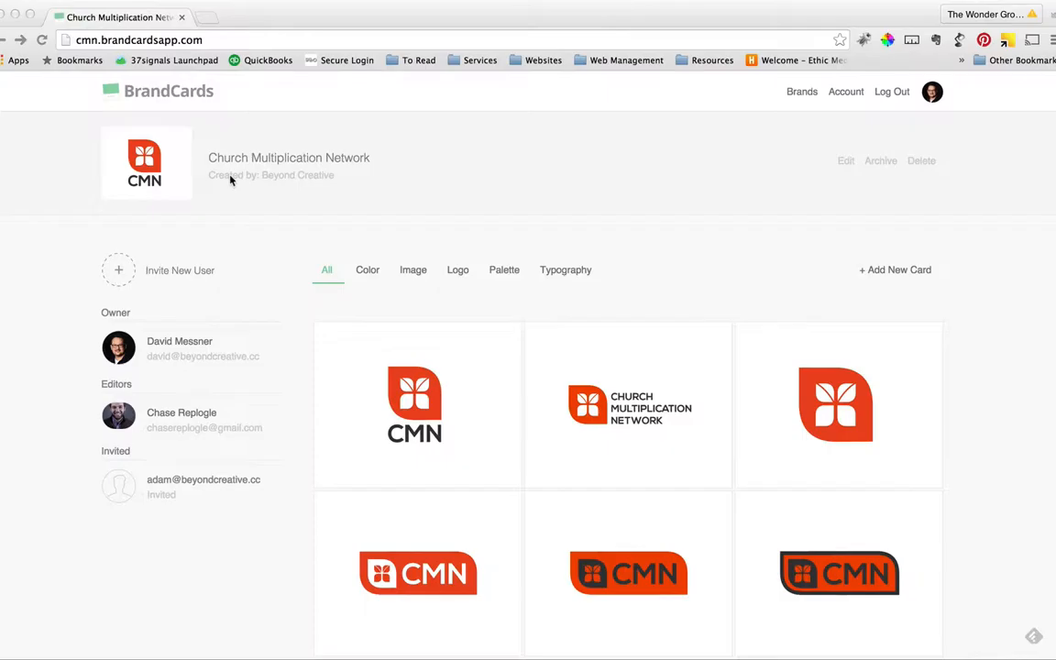
{"action": "mouse_move", "coordinate": [310, 167]}
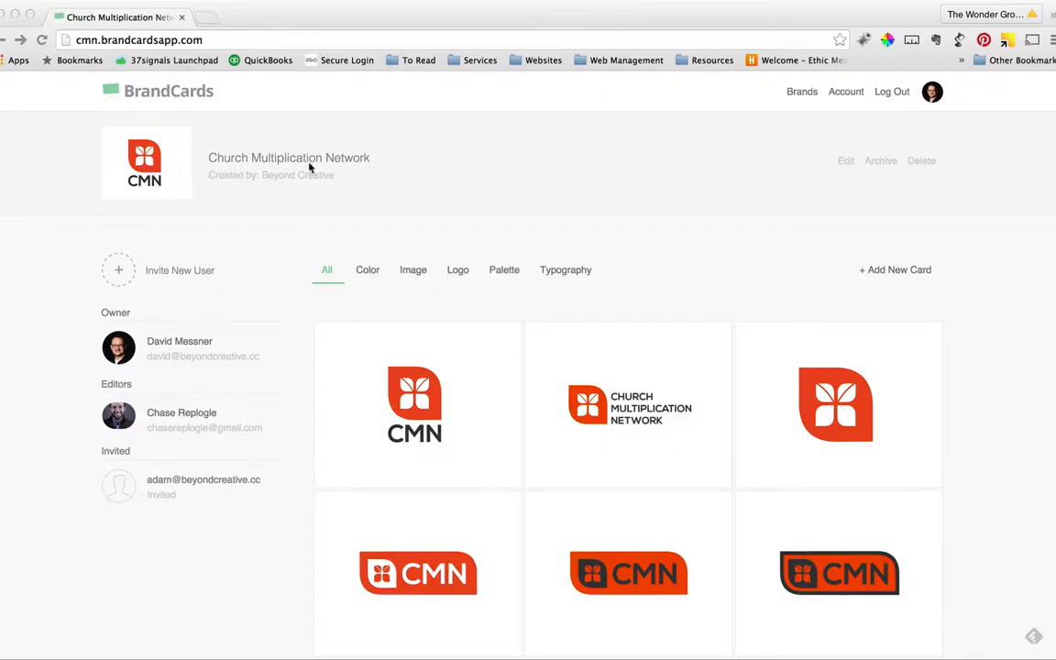
{"action": "mouse_move", "coordinate": [259, 102]}
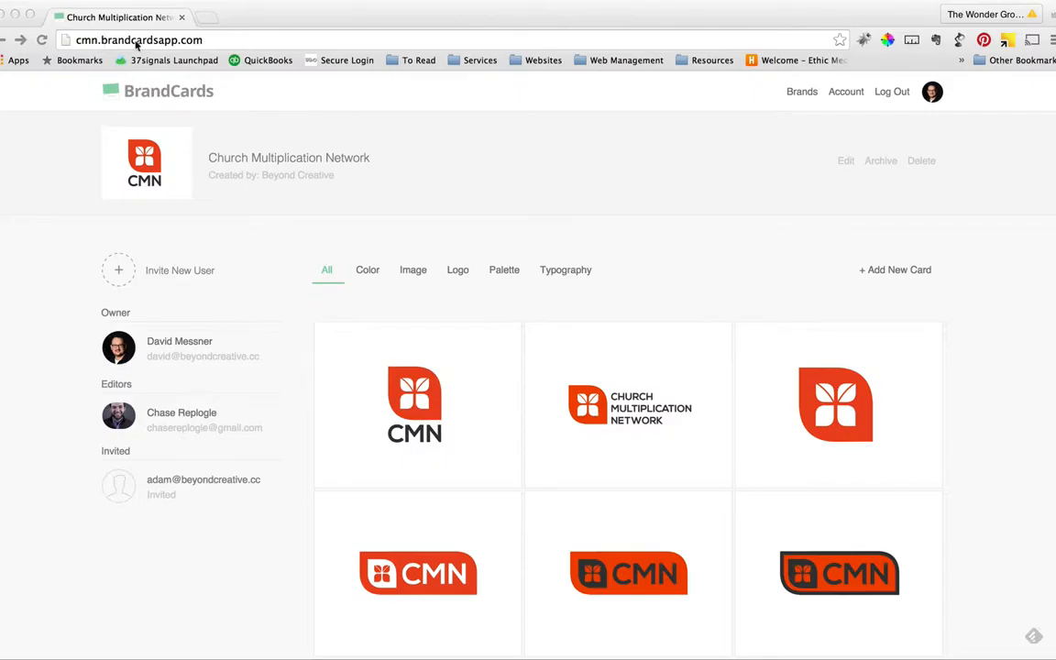
{"action": "mouse_move", "coordinate": [518, 287]}
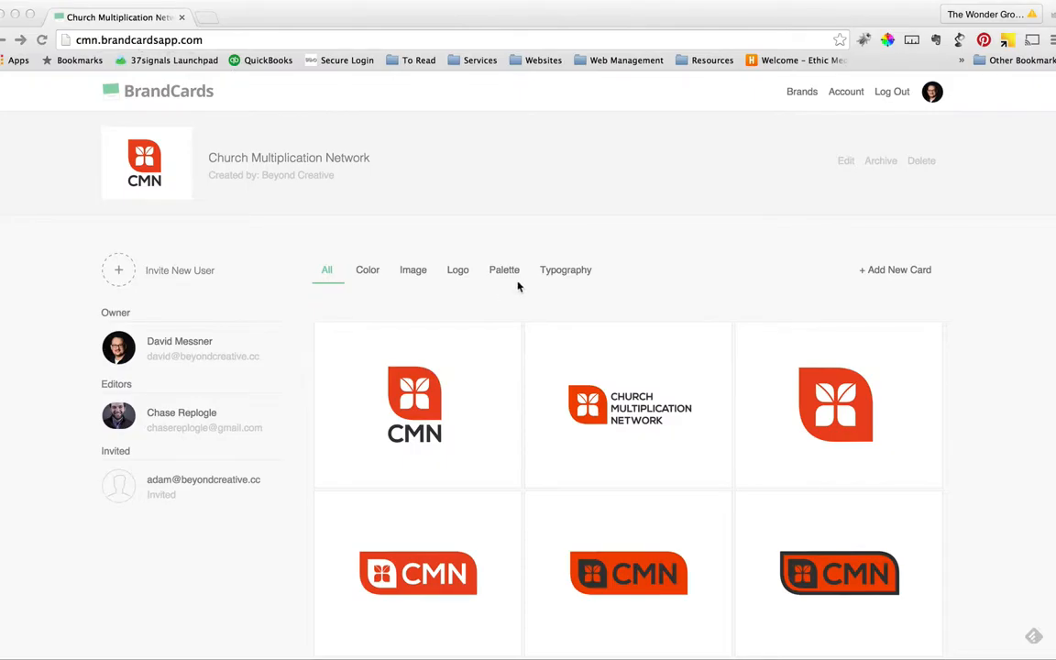
{"action": "scroll", "scroll_direction": "down", "scroll_amount": 3}
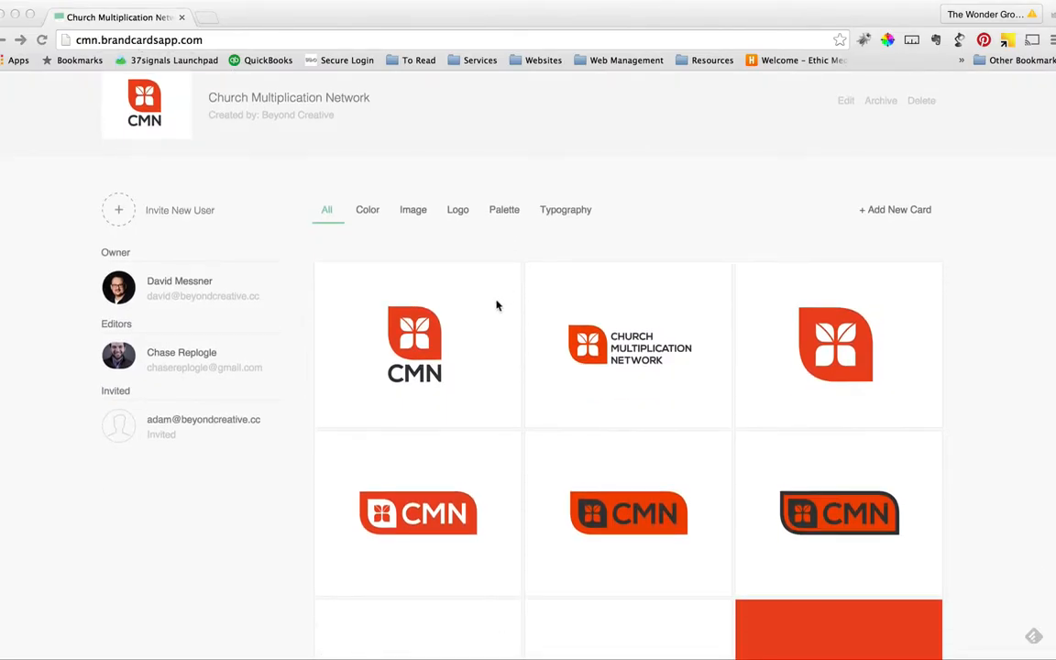
{"action": "scroll", "scroll_direction": "down", "scroll_amount": 3}
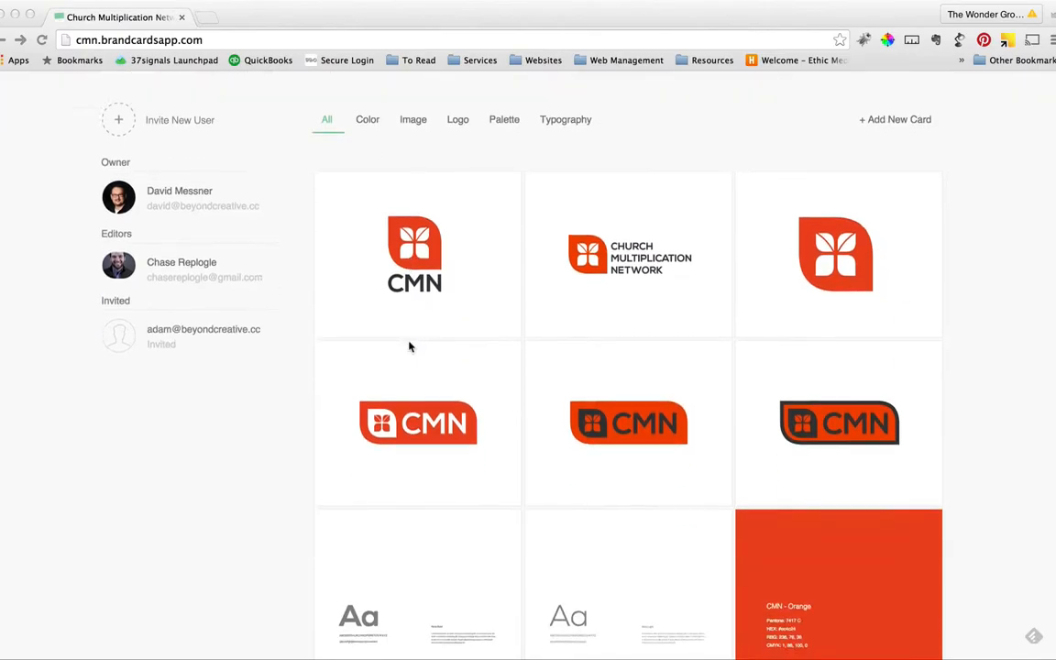
{"action": "scroll", "scroll_direction": "down", "scroll_amount": 3}
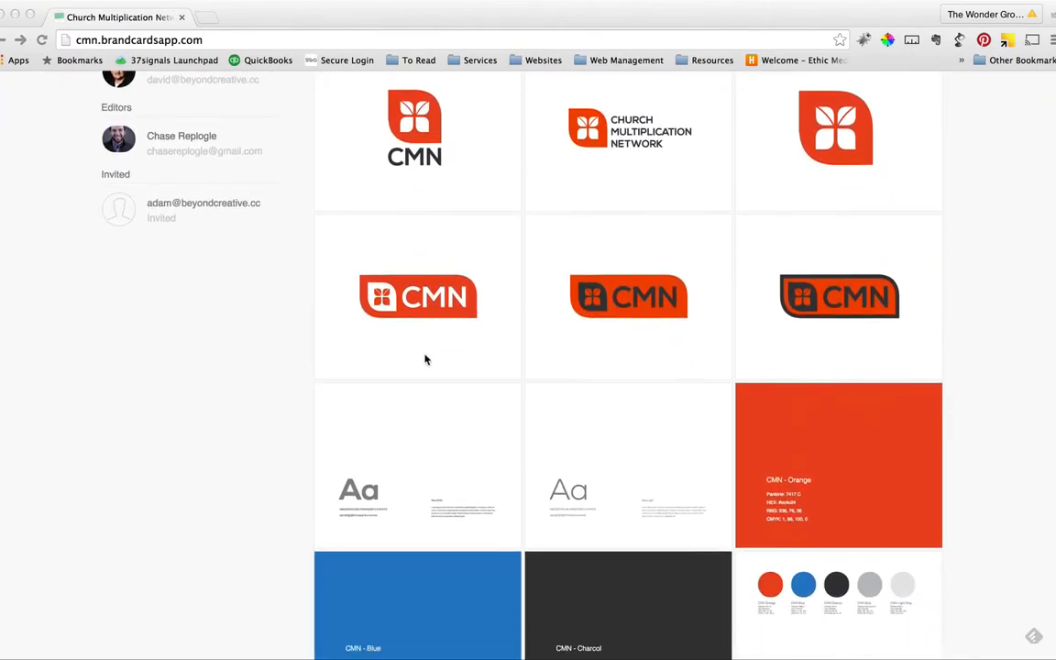
{"action": "scroll", "scroll_direction": "down", "scroll_amount": 3}
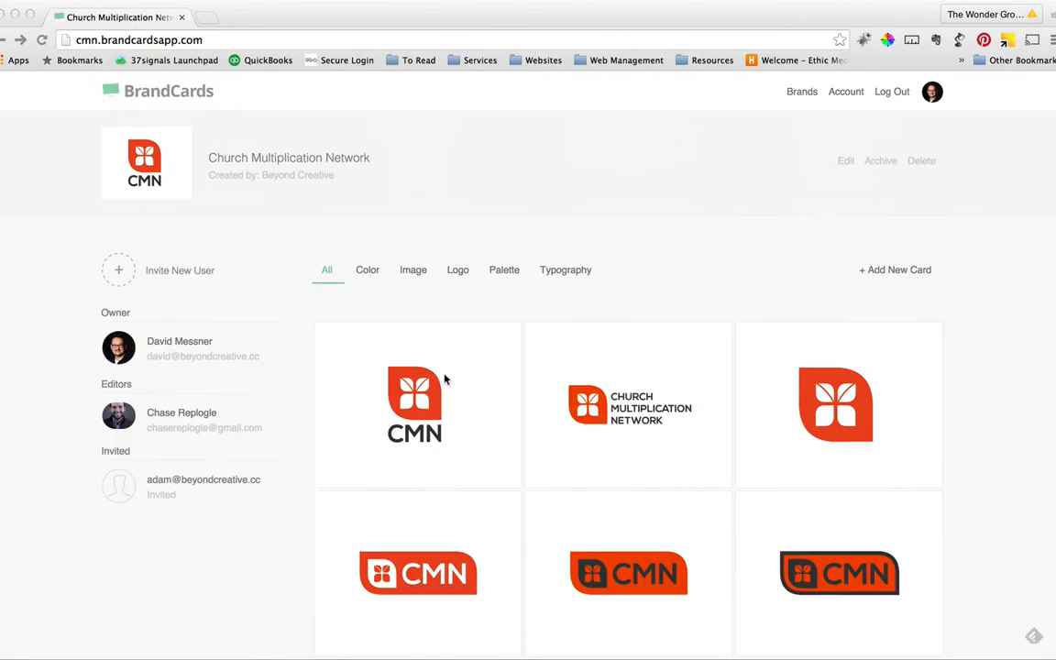
{"action": "mouse_move", "coordinate": [465, 281]}
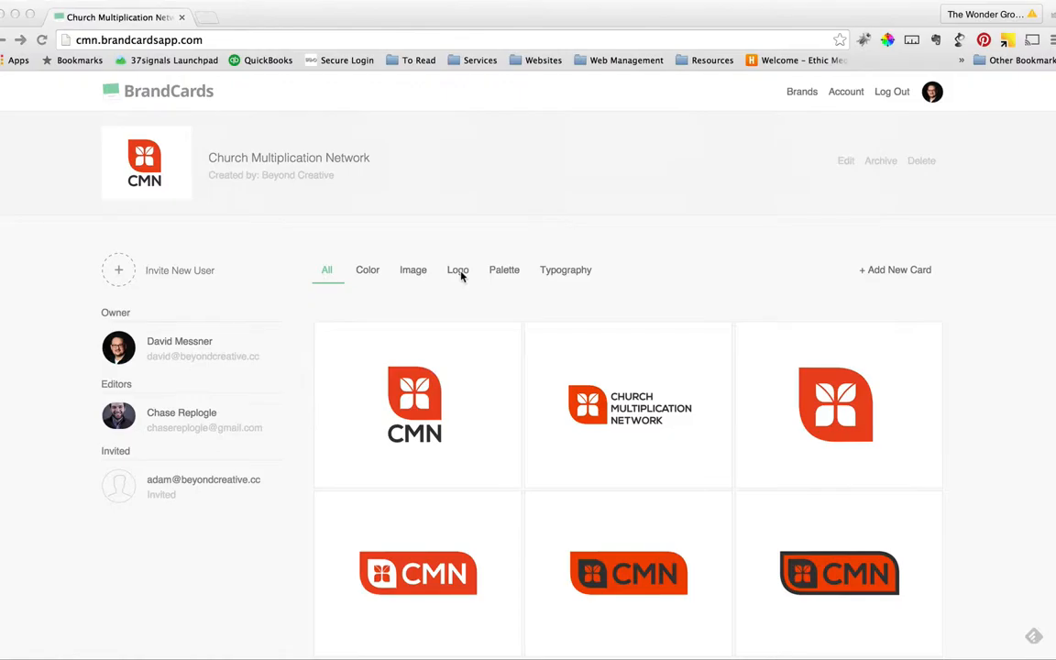
{"action": "left_click", "coordinate": [367, 269]}
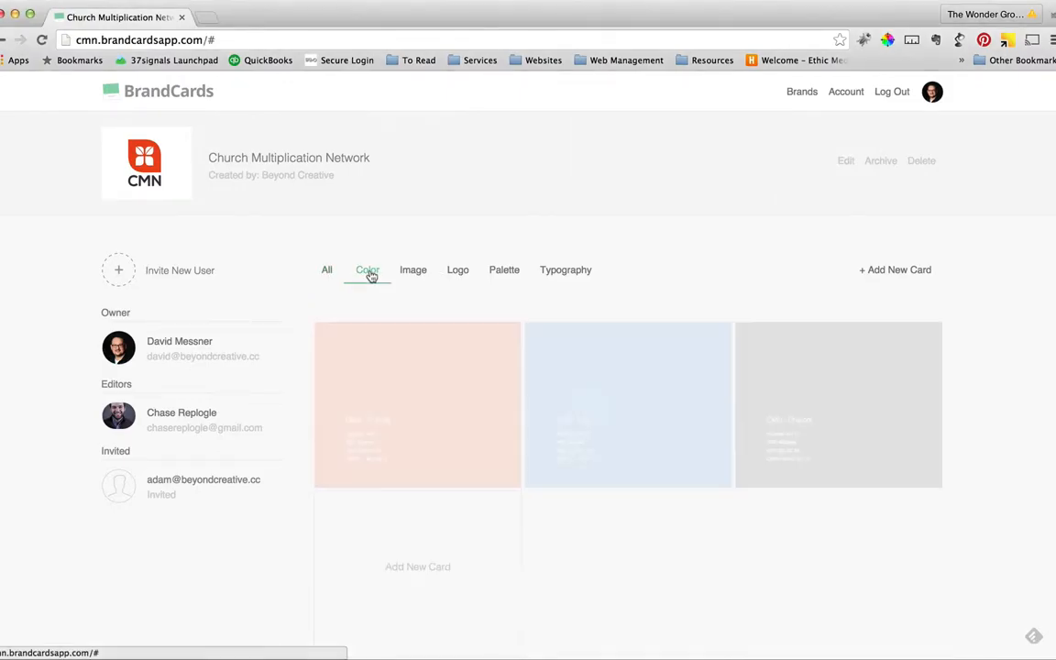
{"action": "left_click", "coordinate": [367, 270]}
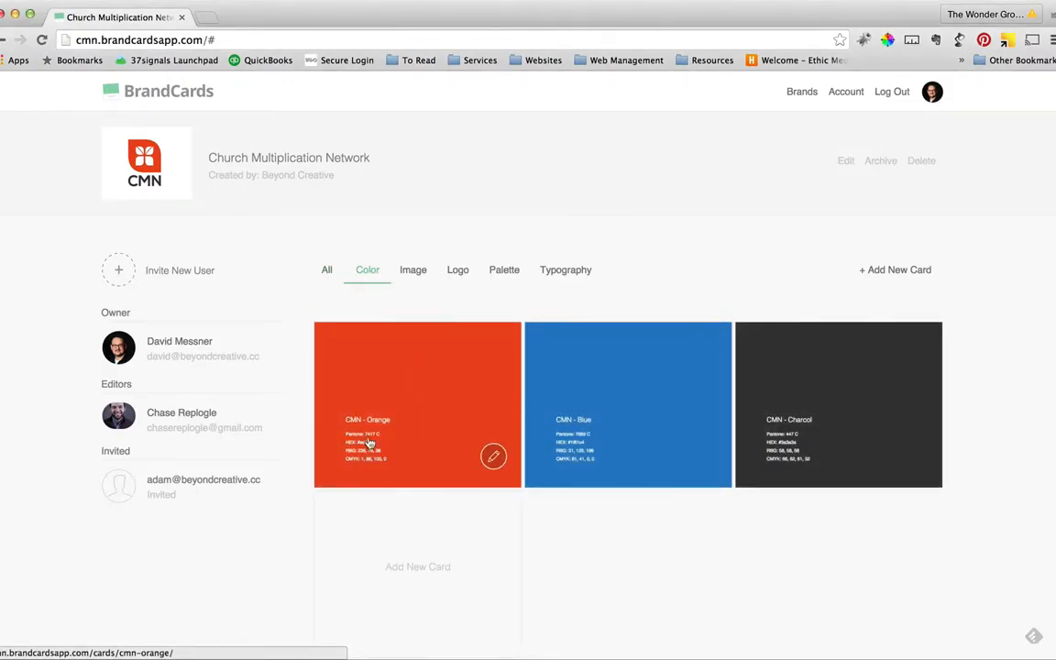
{"action": "left_click", "coordinate": [417, 403]}
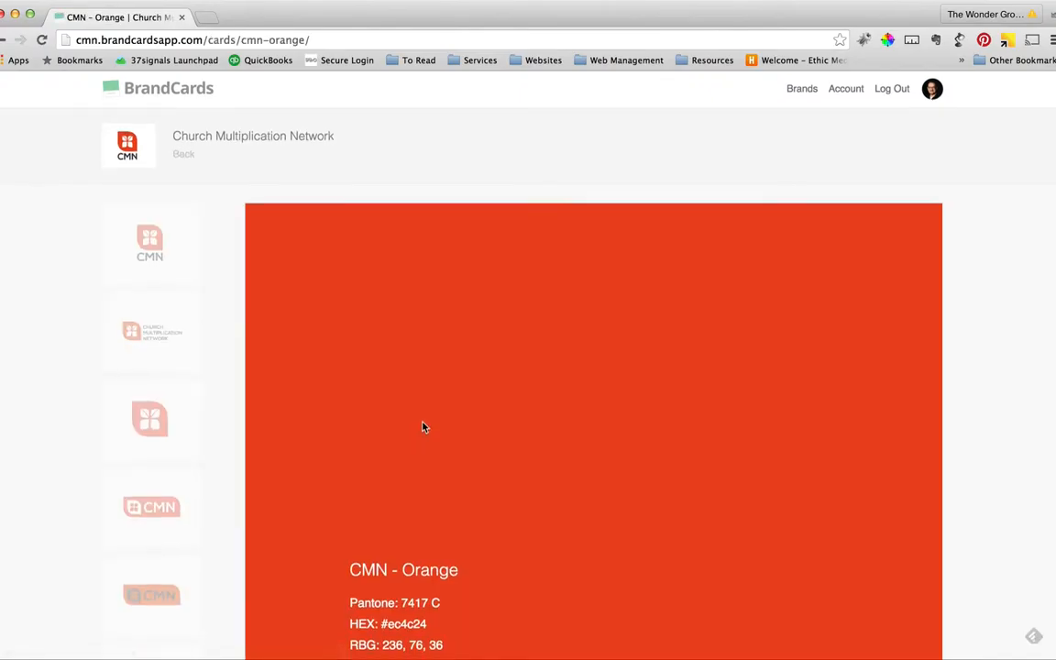
{"action": "scroll", "scroll_direction": "down", "scroll_amount": 3}
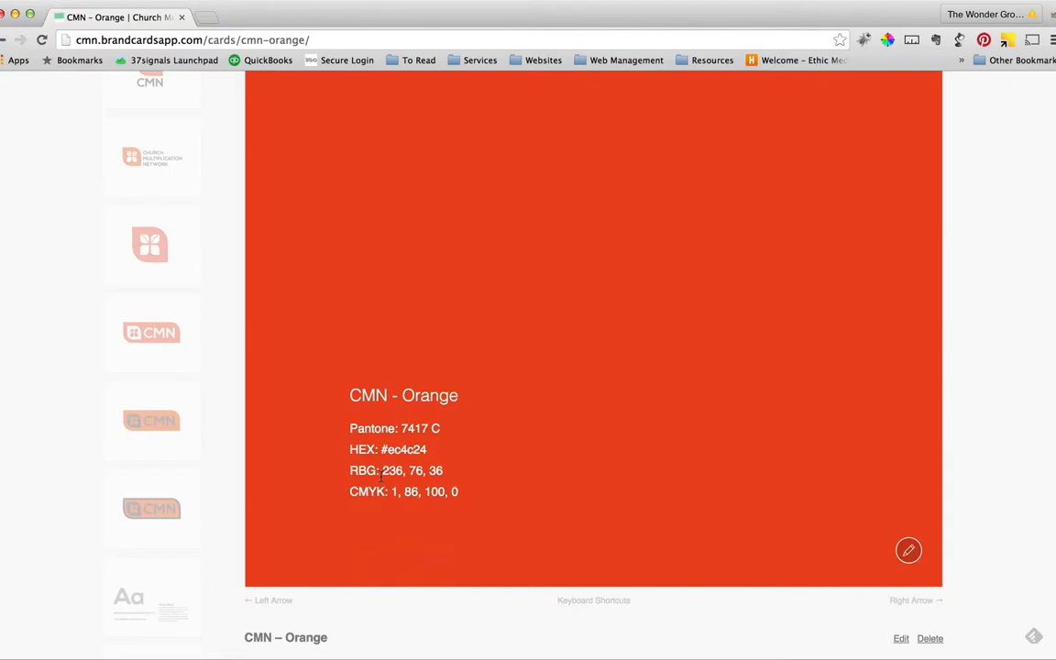
{"action": "scroll", "scroll_direction": "down", "scroll_amount": 3}
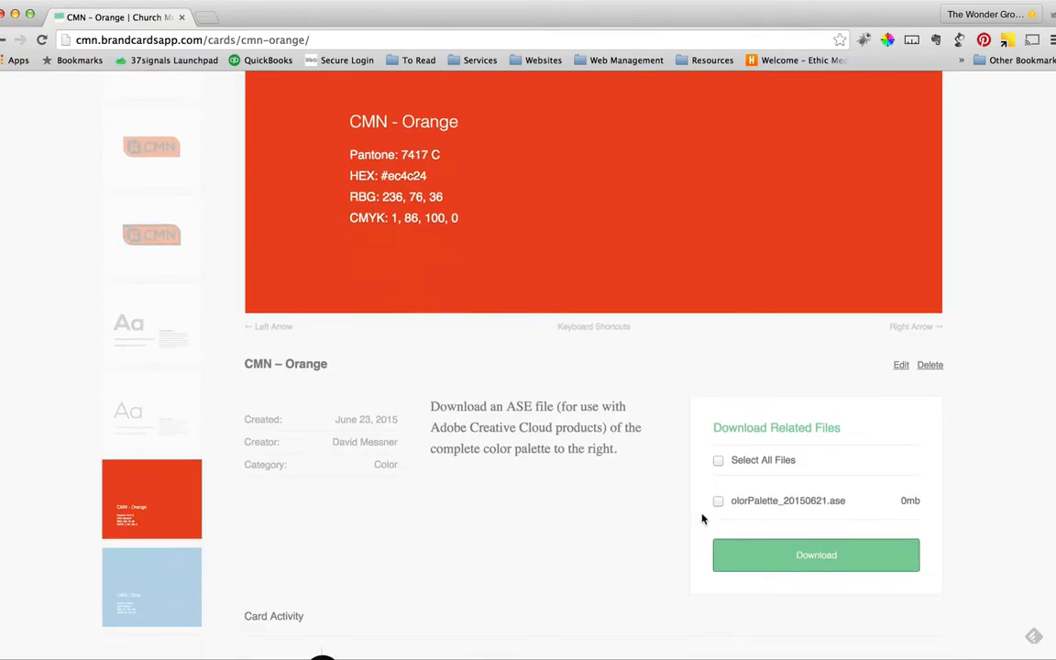
{"action": "mouse_move", "coordinate": [809, 501]}
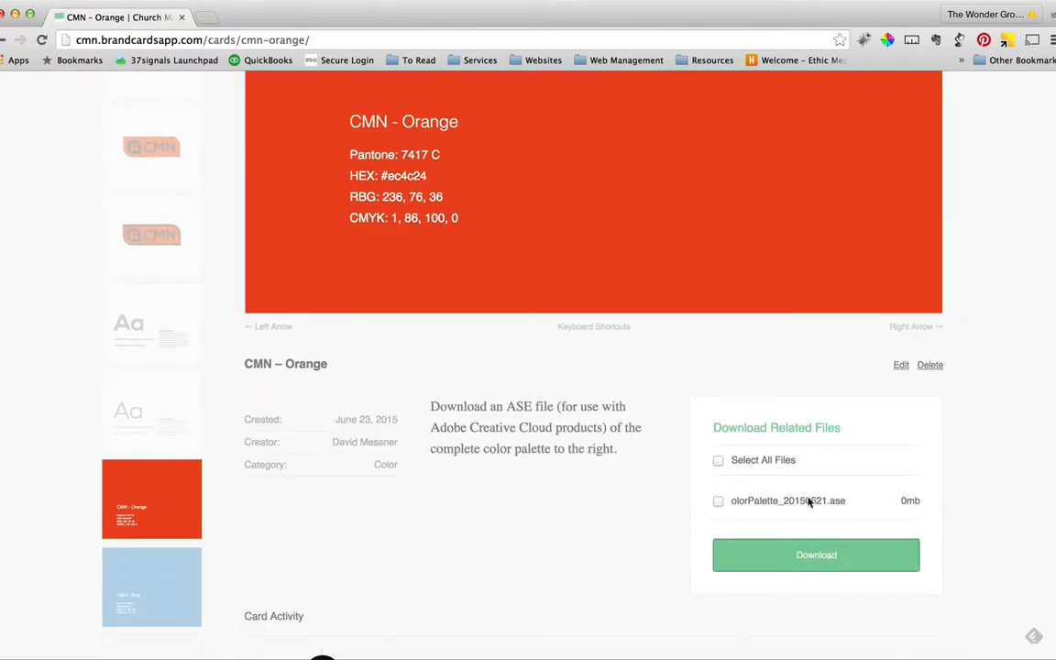
{"action": "mouse_move", "coordinate": [839, 513]}
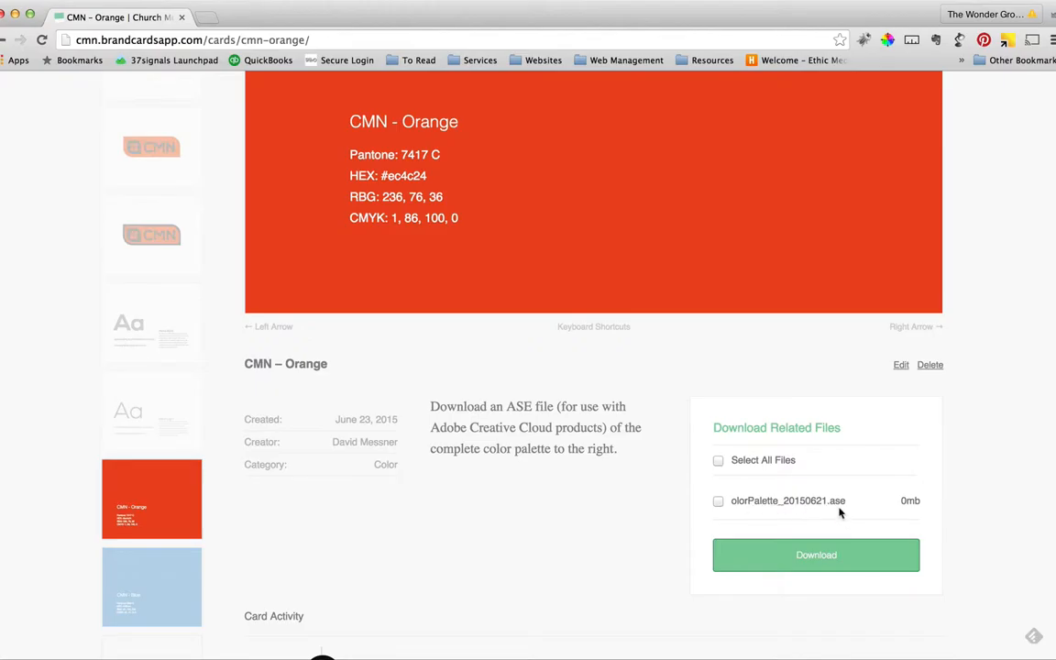
{"action": "mouse_move", "coordinate": [836, 512]}
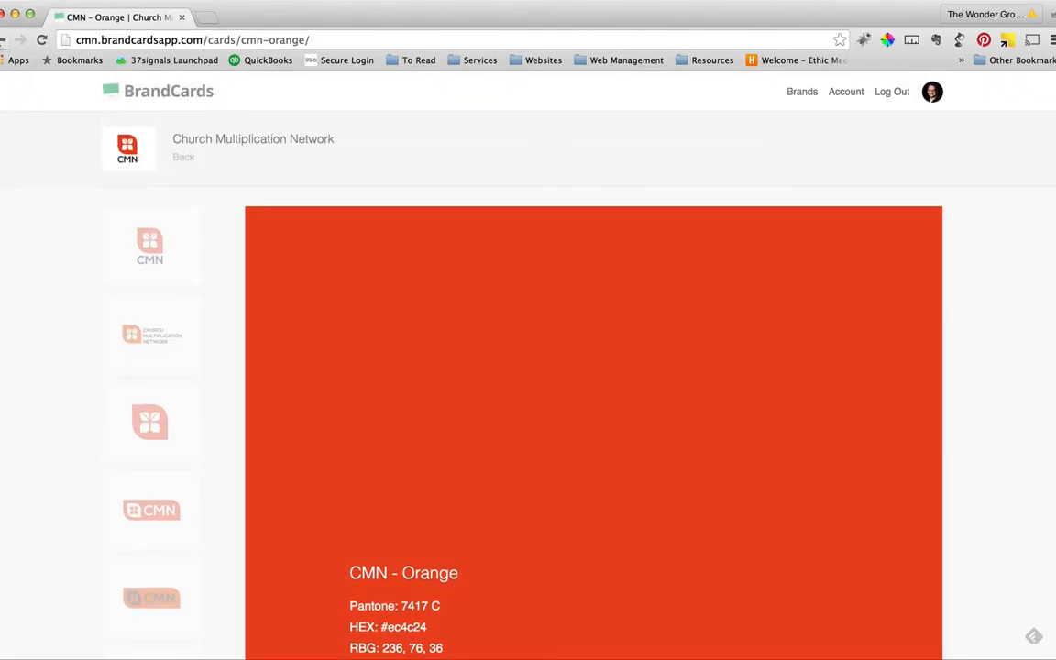
{"action": "mouse_move", "coordinate": [5, 39]}
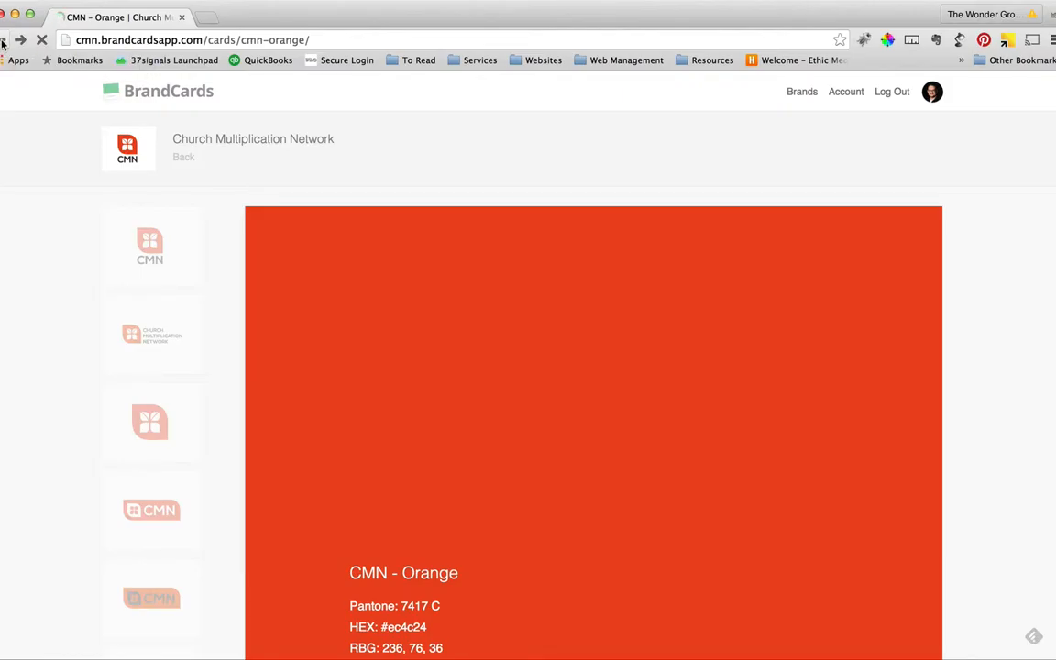
{"action": "left_click", "coordinate": [183, 157]}
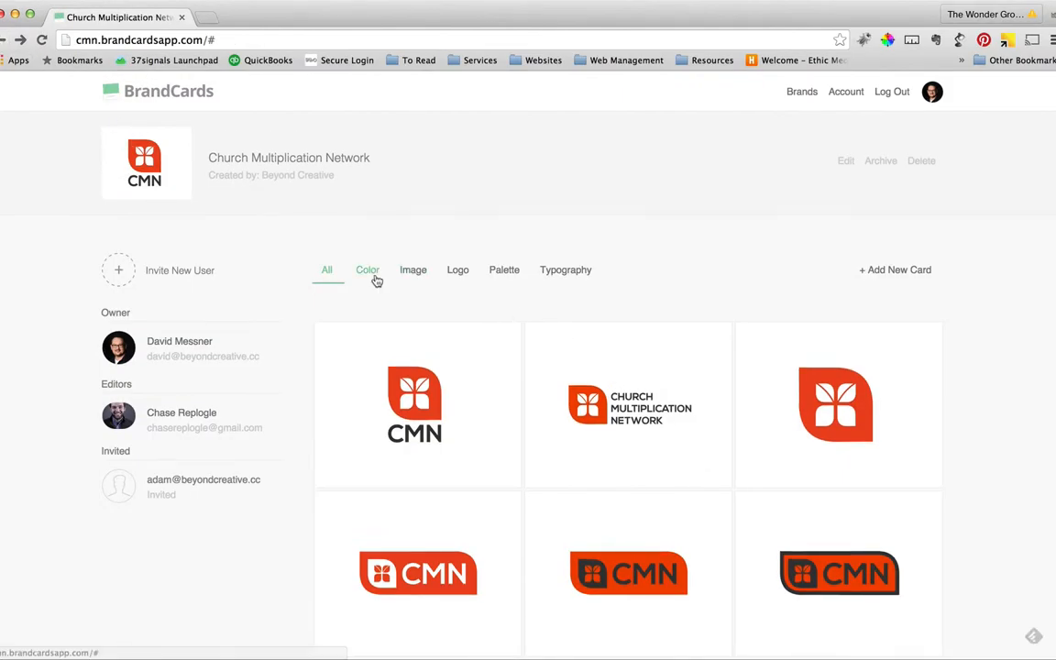
{"action": "left_click", "coordinate": [367, 269]}
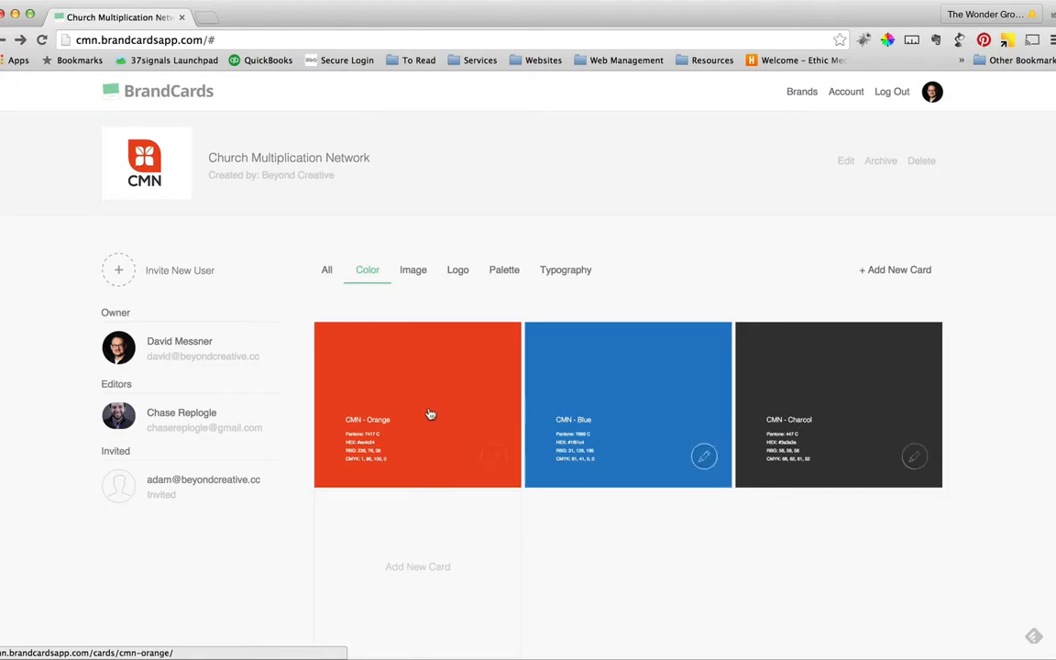
{"action": "mouse_move", "coordinate": [498, 375]}
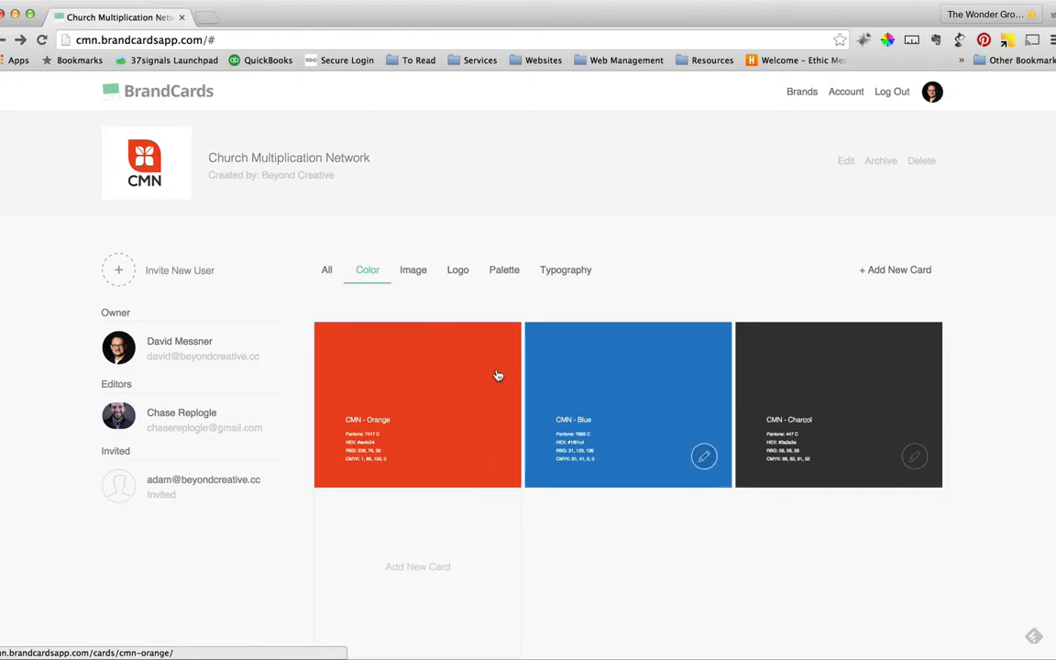
{"action": "left_click", "coordinate": [326, 269]}
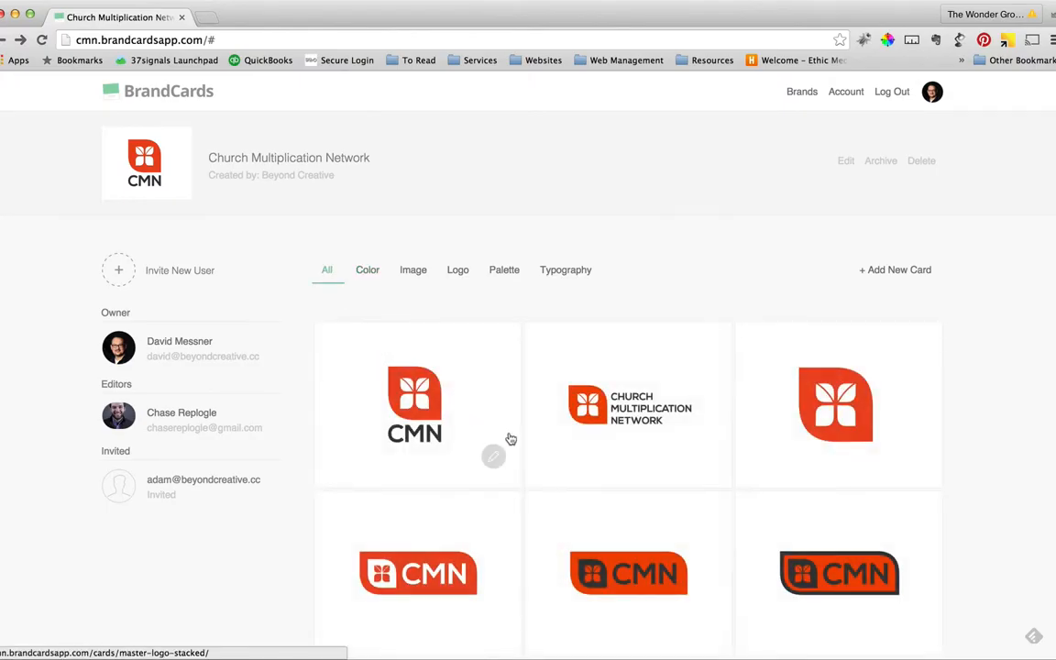
{"action": "scroll", "scroll_direction": "down", "scroll_amount": 3}
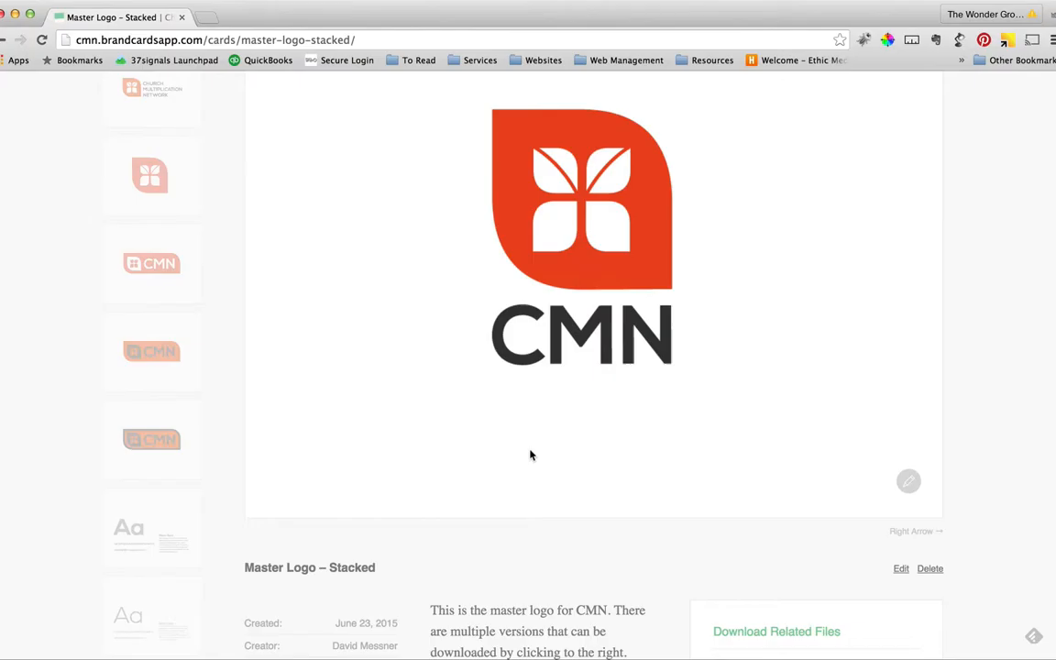
{"action": "scroll", "scroll_direction": "down", "scroll_amount": 3}
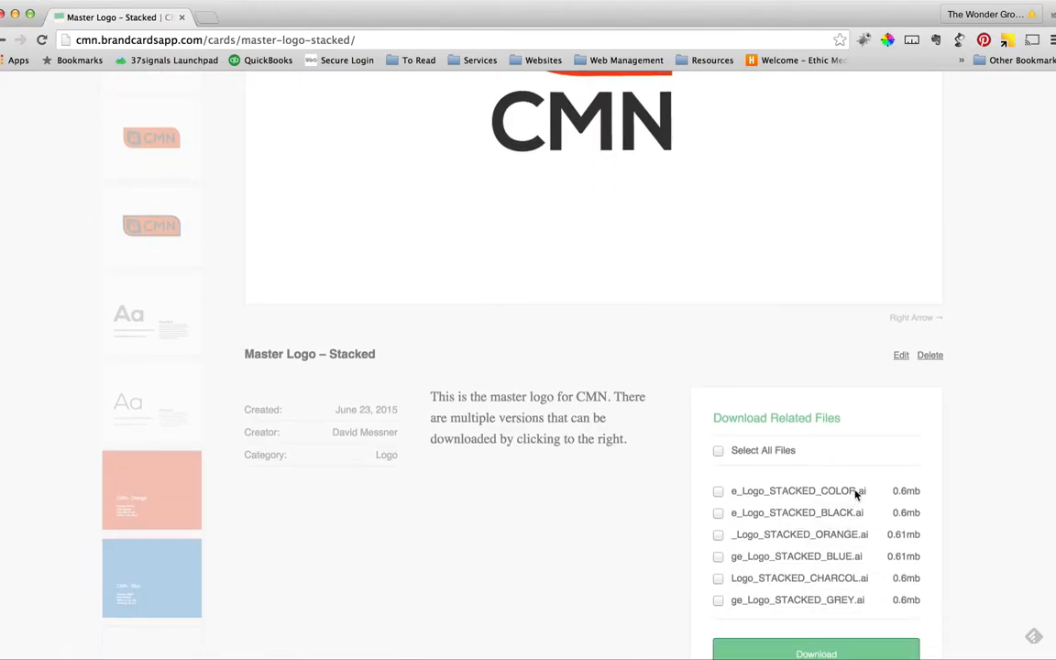
{"action": "scroll", "scroll_direction": "down", "scroll_amount": 3}
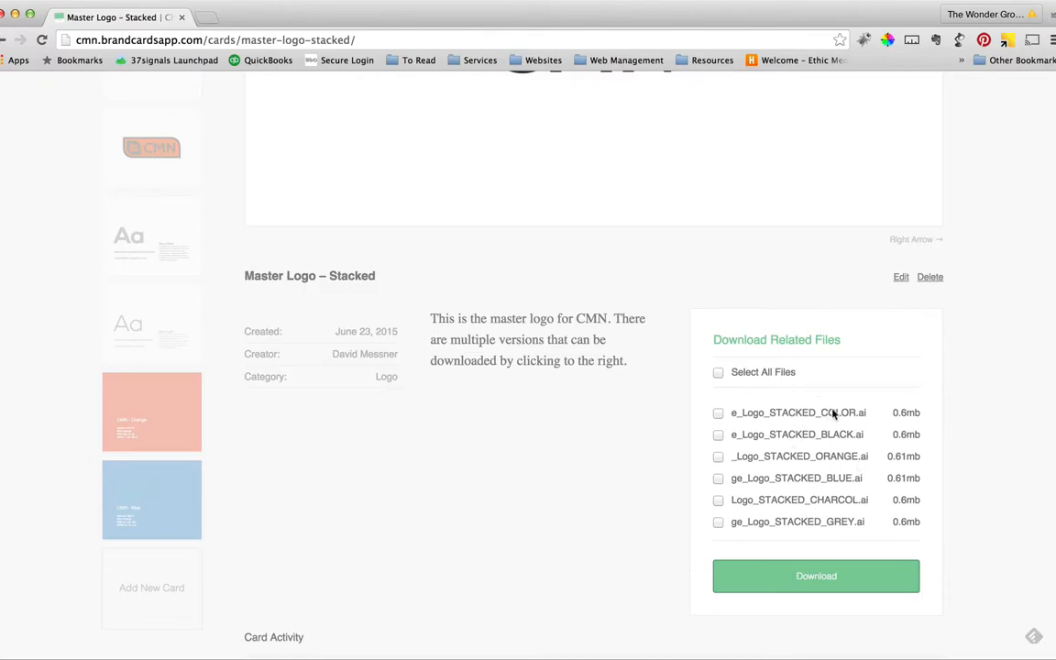
{"action": "mouse_move", "coordinate": [836, 461]}
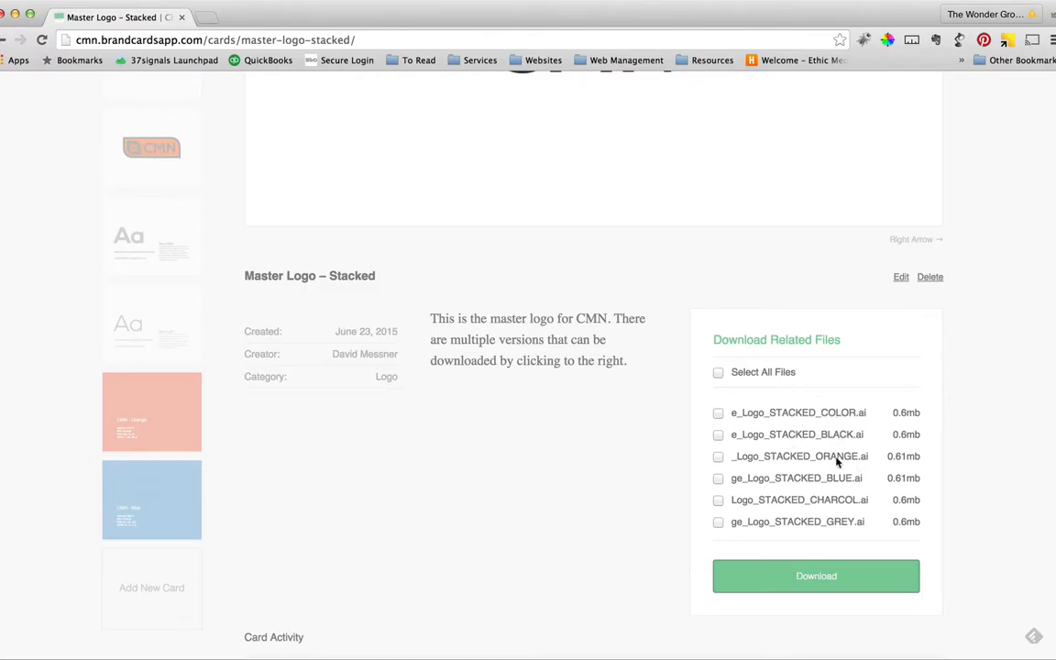
{"action": "mouse_move", "coordinate": [838, 531]}
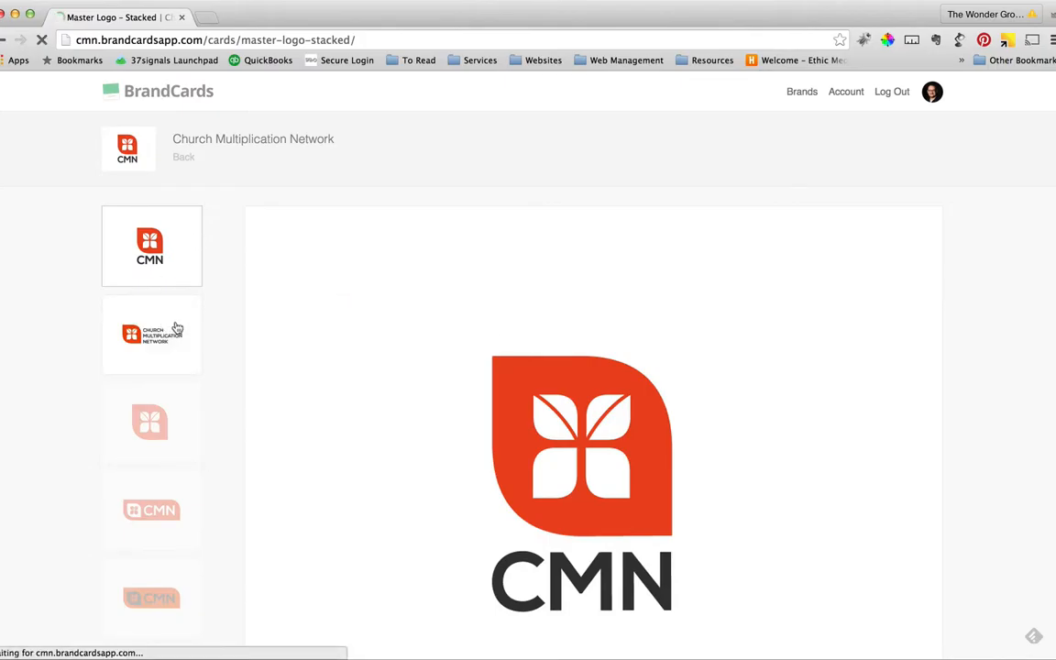
View the Master Logo – Horizontal and Logo Mark 2015 cards on the way to the one-color badge
{"action": "left_click", "coordinate": [151, 334]}
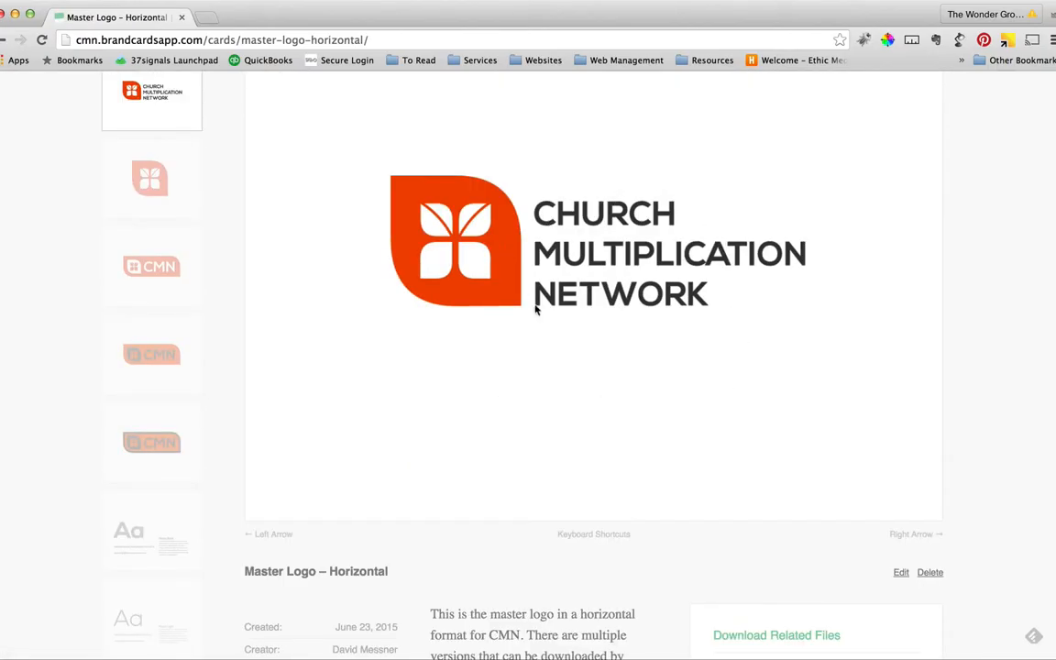
{"action": "scroll", "scroll_direction": "down", "scroll_amount": 3}
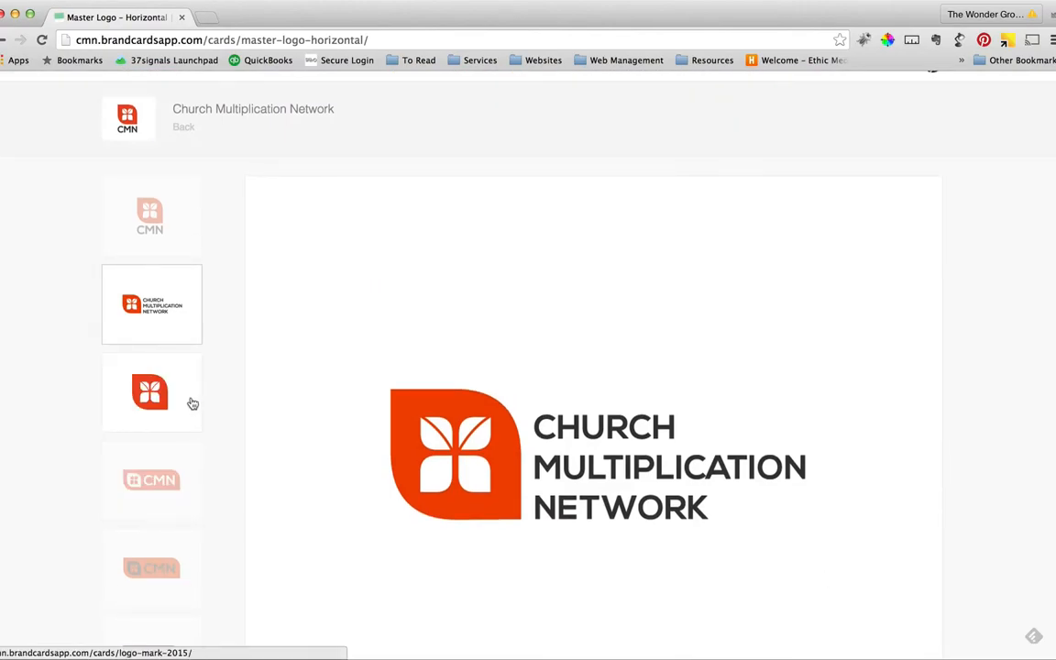
{"action": "left_click", "coordinate": [150, 393]}
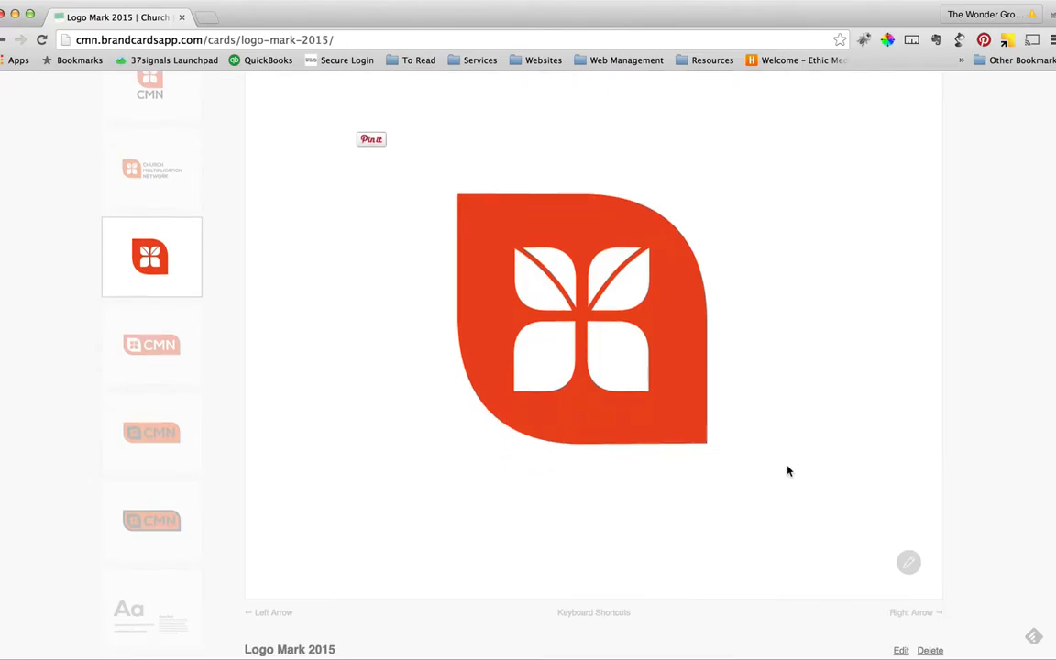
{"action": "scroll", "scroll_direction": "down", "scroll_amount": 3}
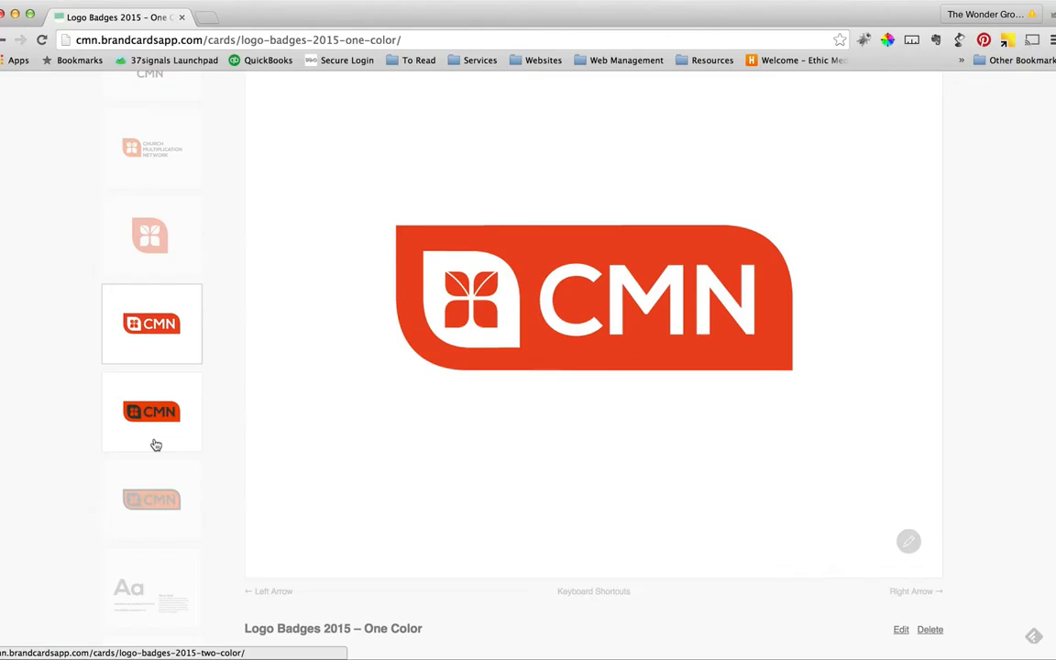
Open the two-color Logo Badges 2015 card from the sidebar
{"action": "left_click", "coordinate": [152, 411]}
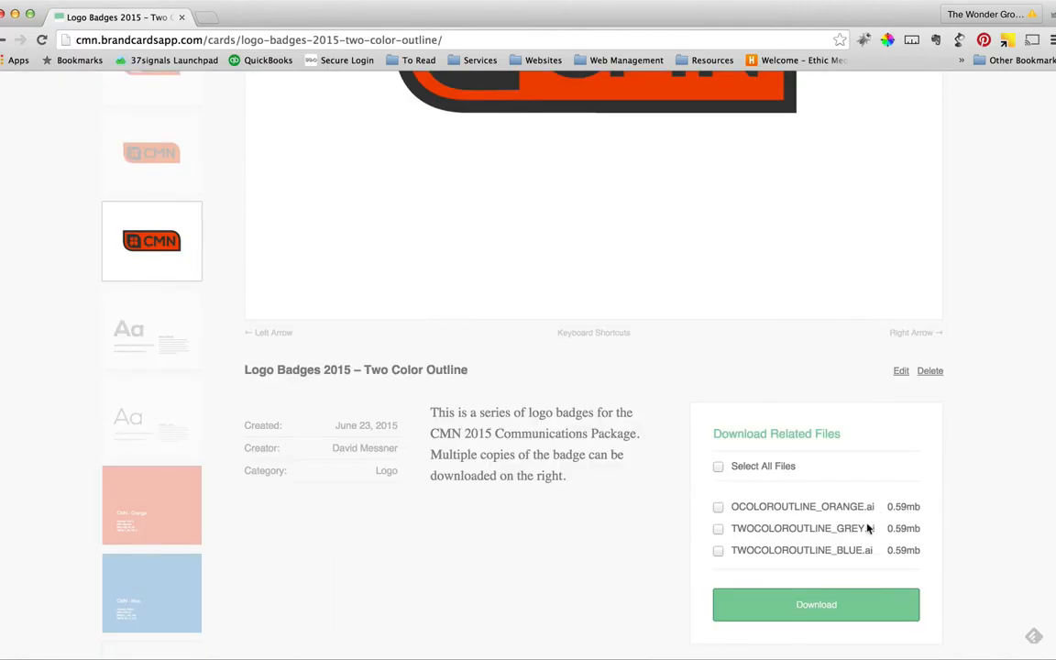
{"action": "mouse_move", "coordinate": [174, 335]}
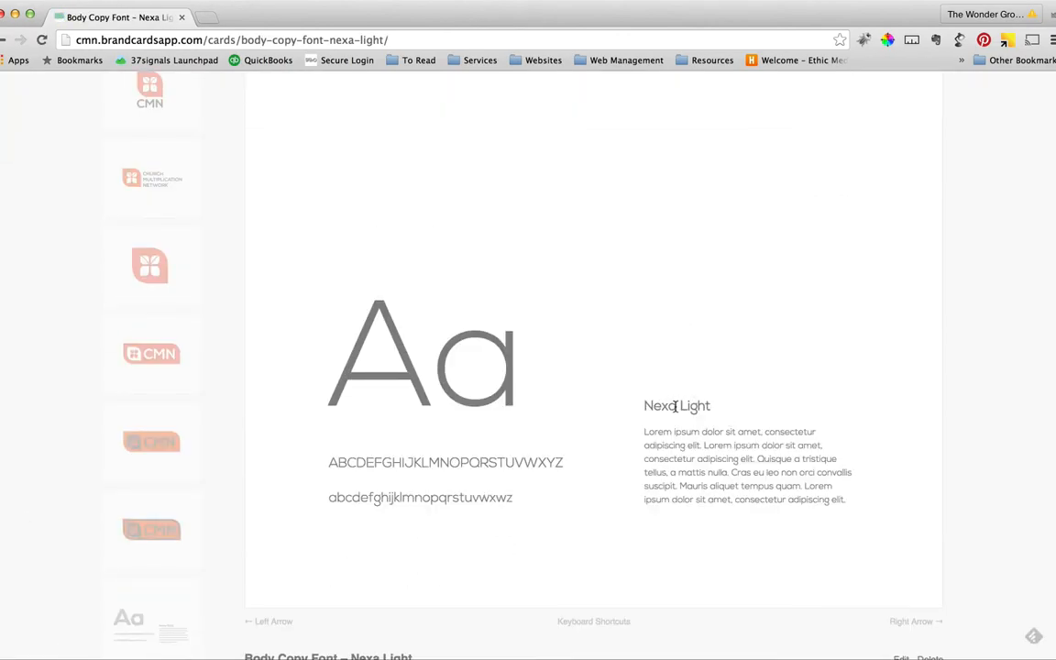
Scroll through the Nexa Light font card's downloads, then go Back to the CMN overview
{"action": "scroll", "scroll_direction": "down", "scroll_amount": 3}
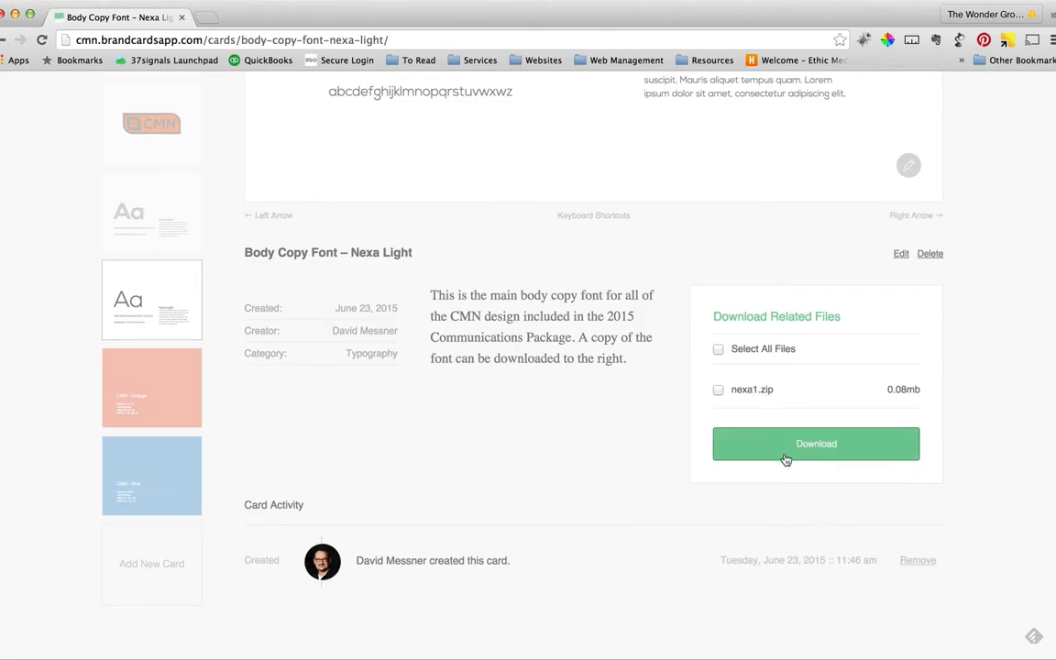
{"action": "mouse_move", "coordinate": [775, 439]}
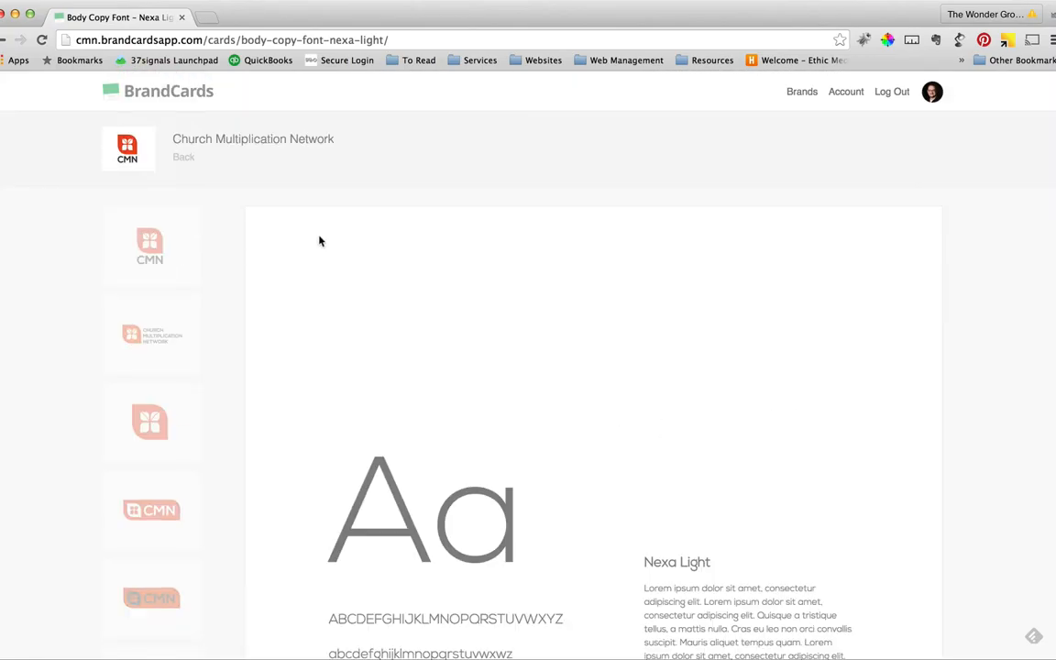
{"action": "left_click", "coordinate": [184, 157]}
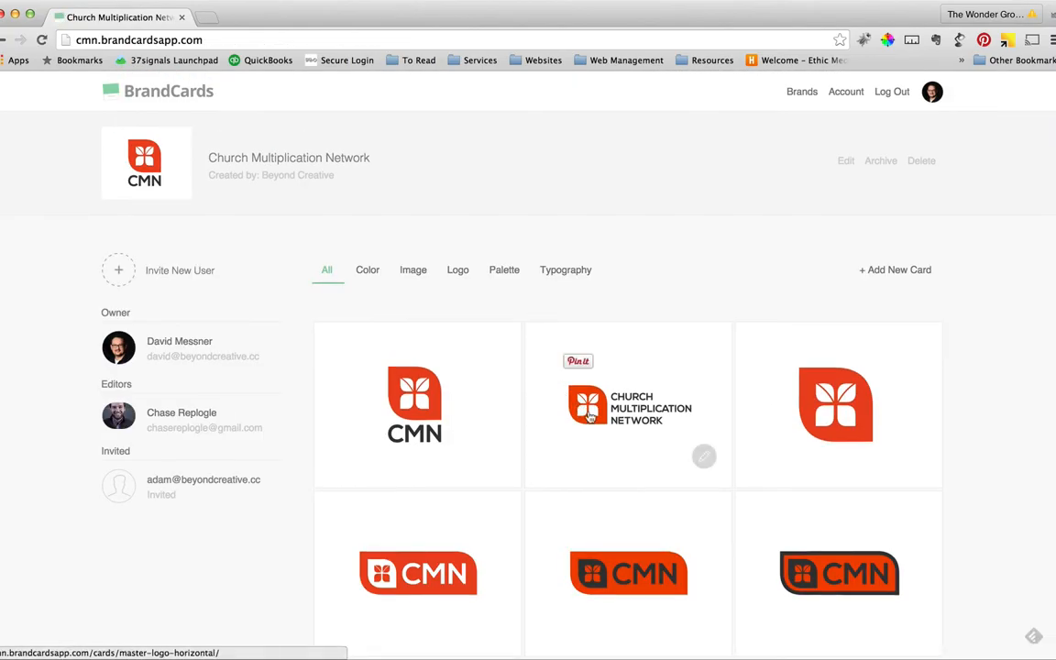
{"action": "scroll", "scroll_direction": "down", "scroll_amount": 3}
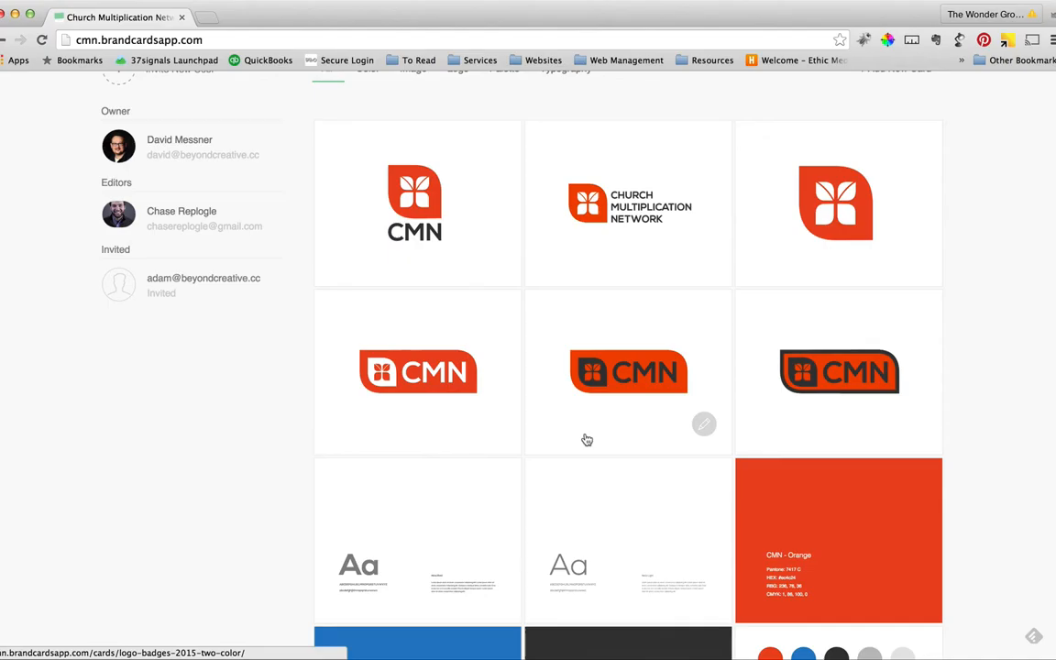
{"action": "scroll", "scroll_direction": "down", "scroll_amount": 3}
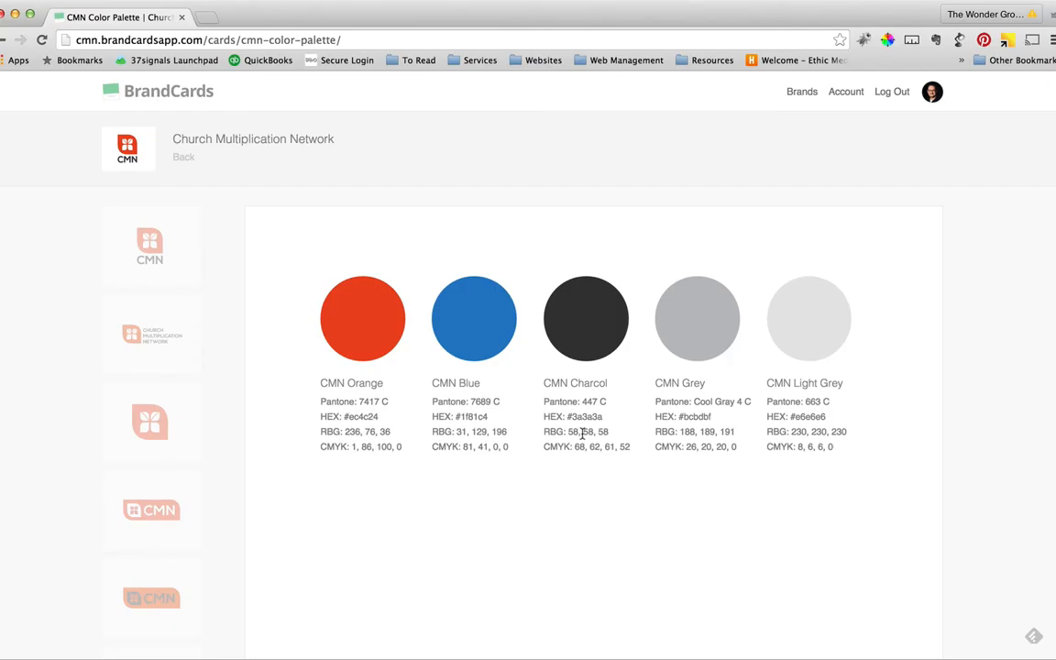
{"action": "scroll", "scroll_direction": "down", "scroll_amount": 3}
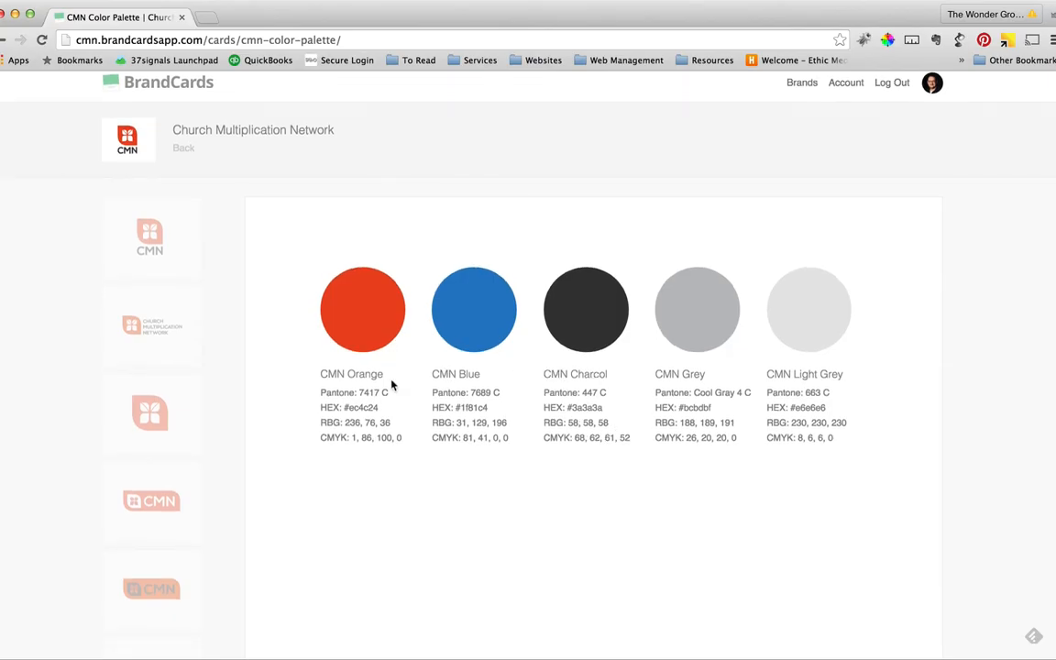
{"action": "mouse_move", "coordinate": [765, 340]}
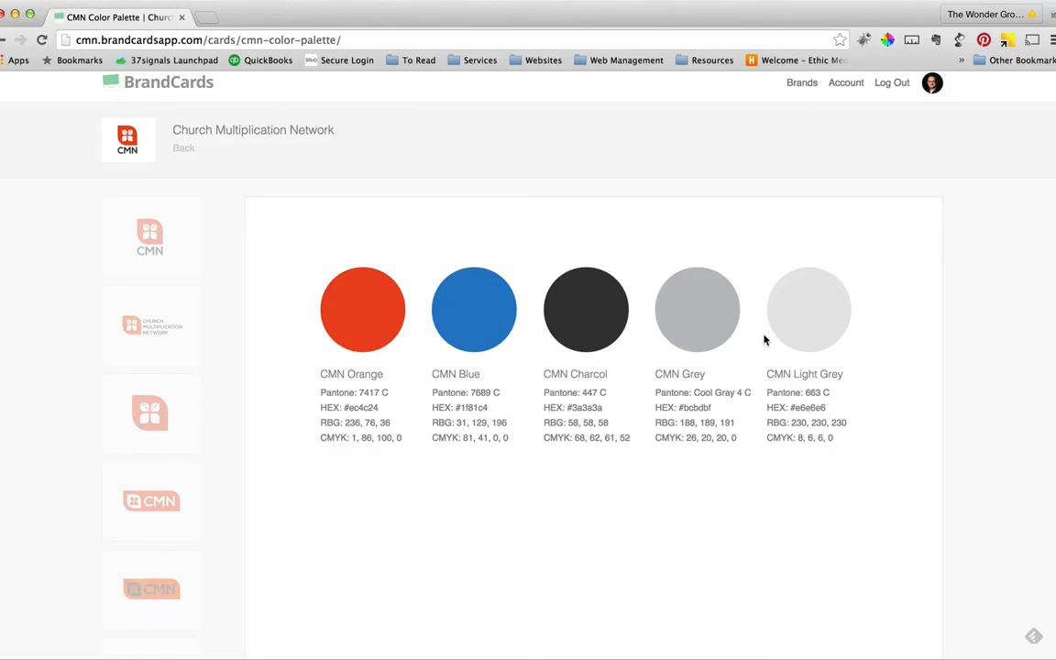
{"action": "mouse_move", "coordinate": [841, 489]}
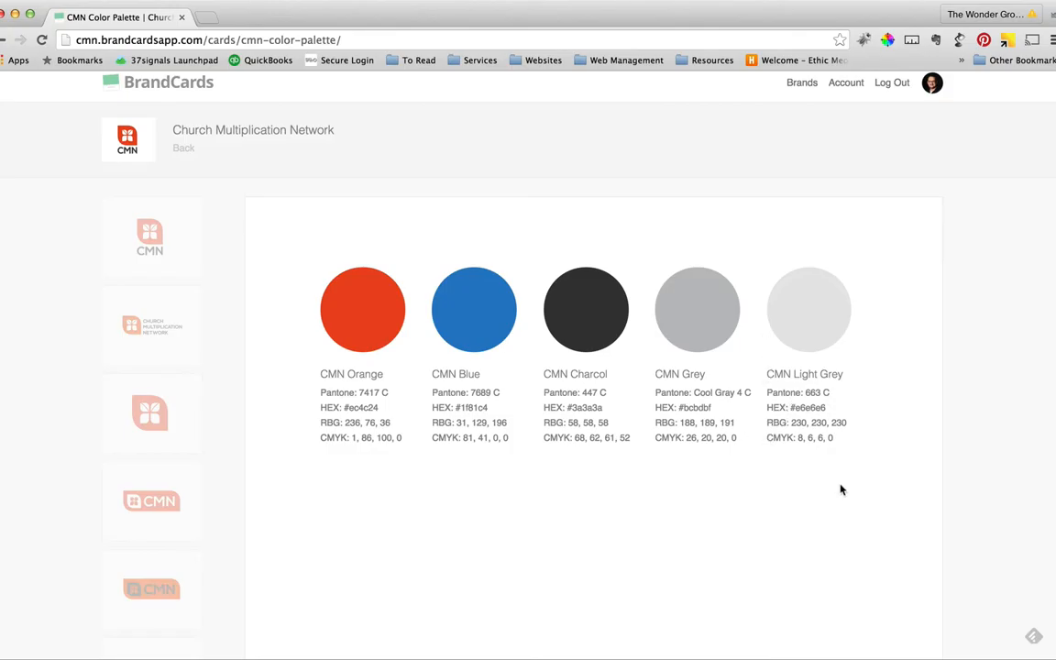
{"action": "scroll", "scroll_direction": "down", "scroll_amount": 3}
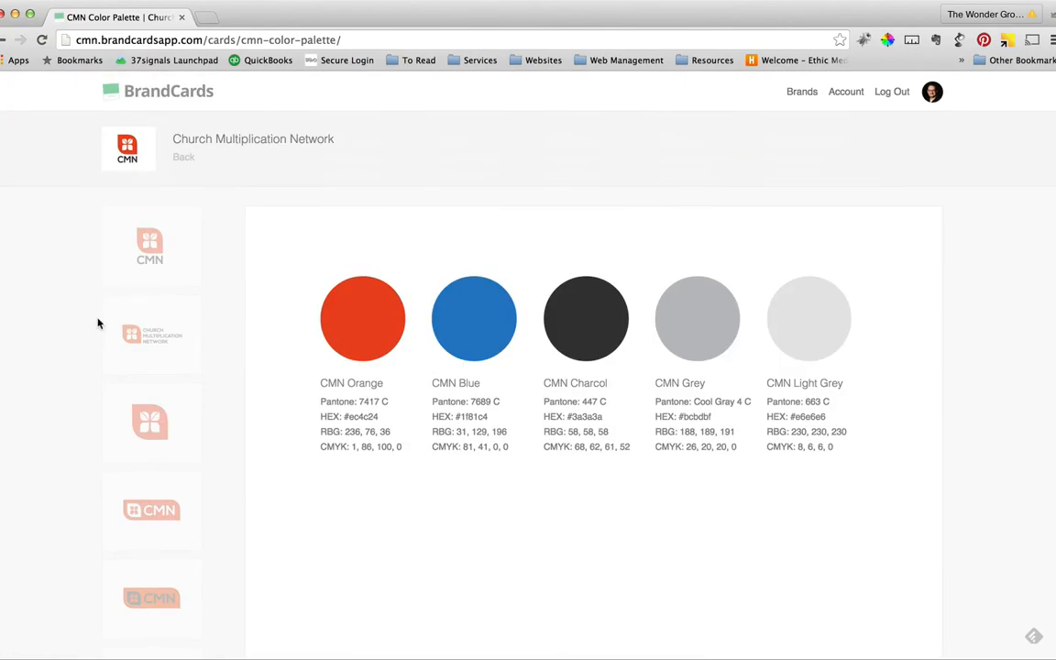
{"action": "left_click", "coordinate": [184, 157]}
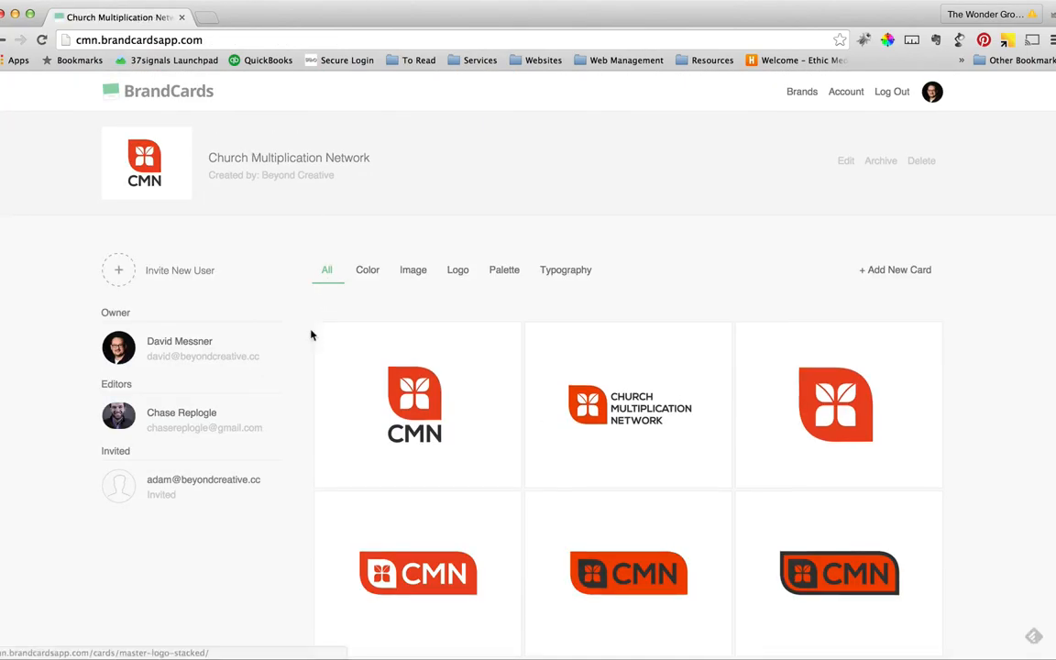
{"action": "mouse_move", "coordinate": [519, 316]}
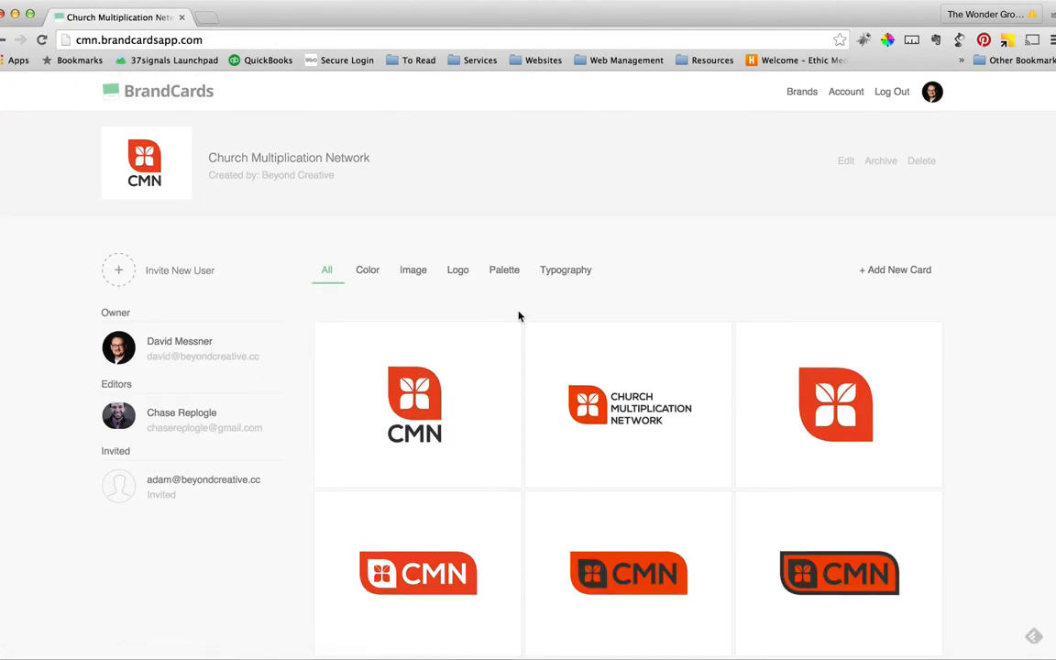
{"action": "scroll", "scroll_direction": "down", "scroll_amount": 3}
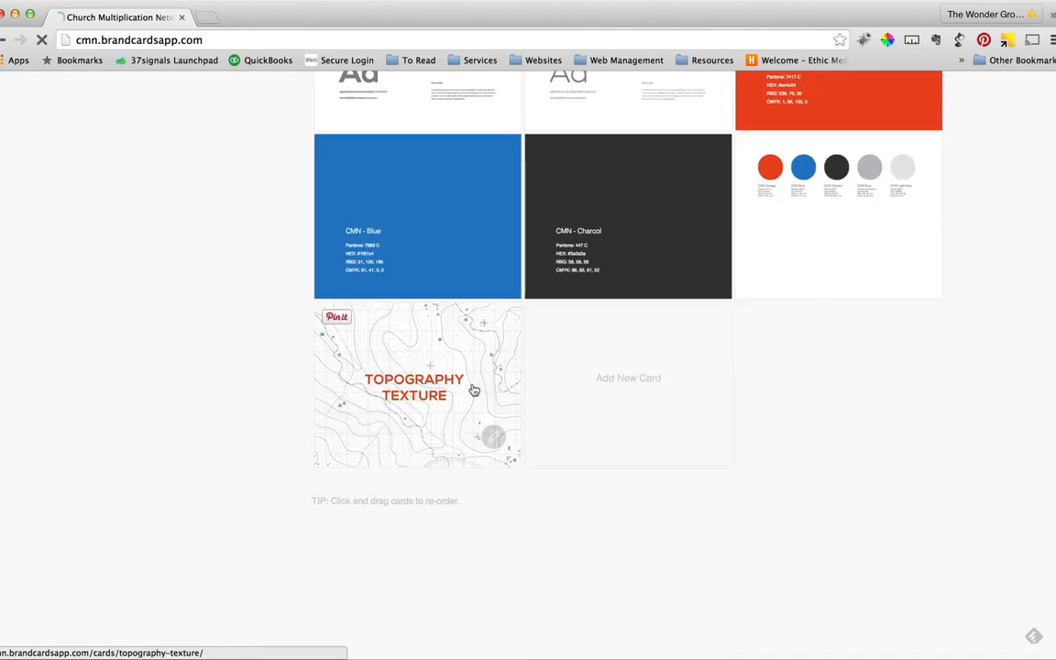
{"action": "left_click", "coordinate": [414, 387]}
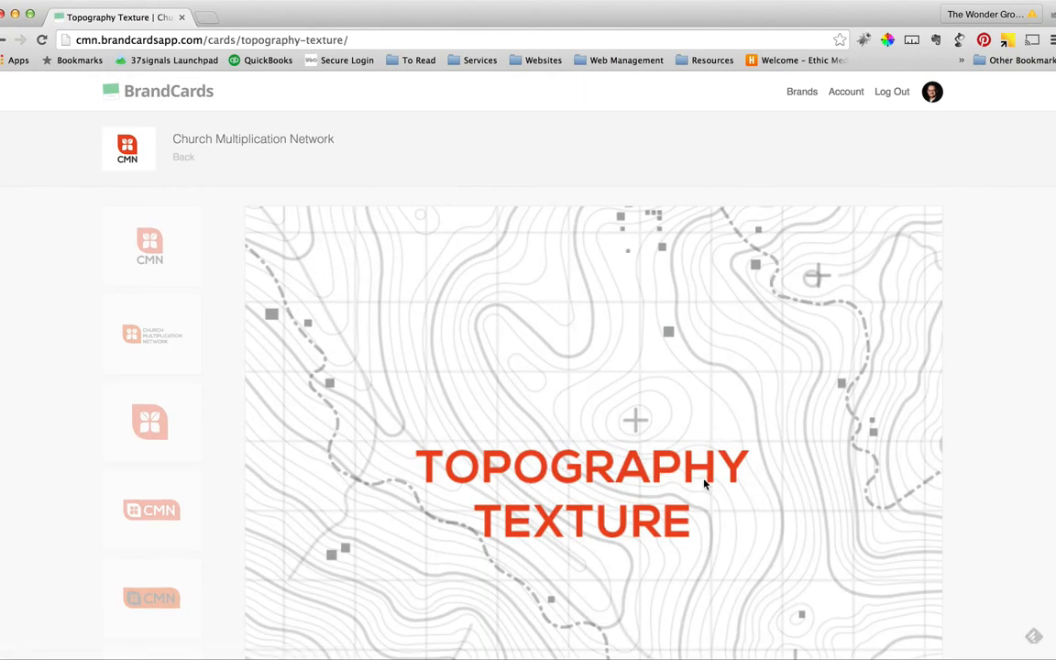
{"action": "scroll", "scroll_direction": "down", "scroll_amount": 3}
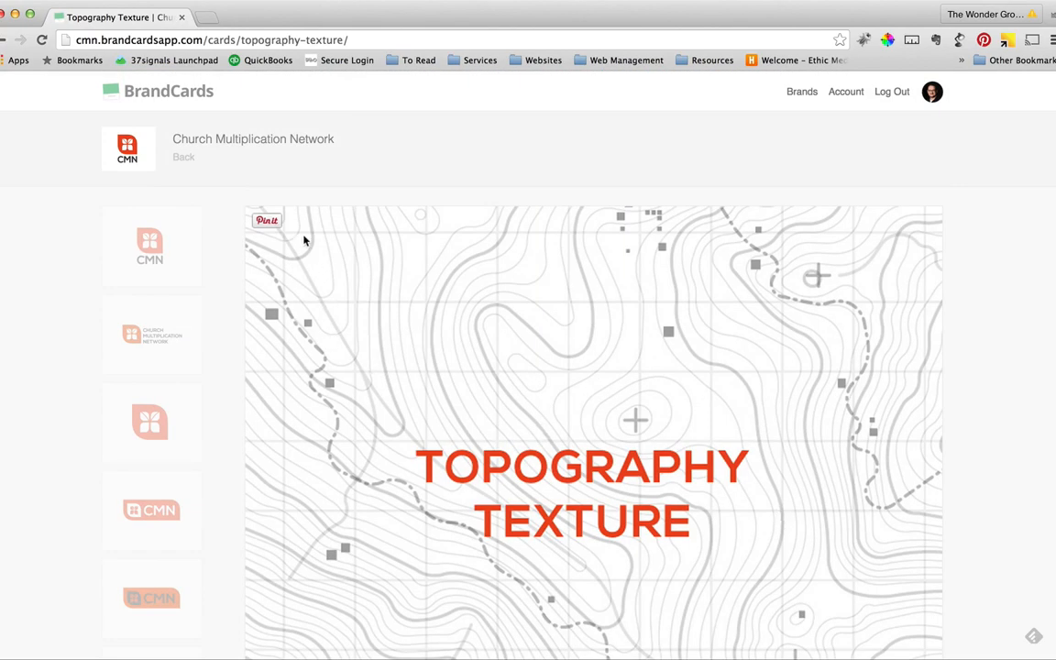
{"action": "left_click", "coordinate": [183, 156]}
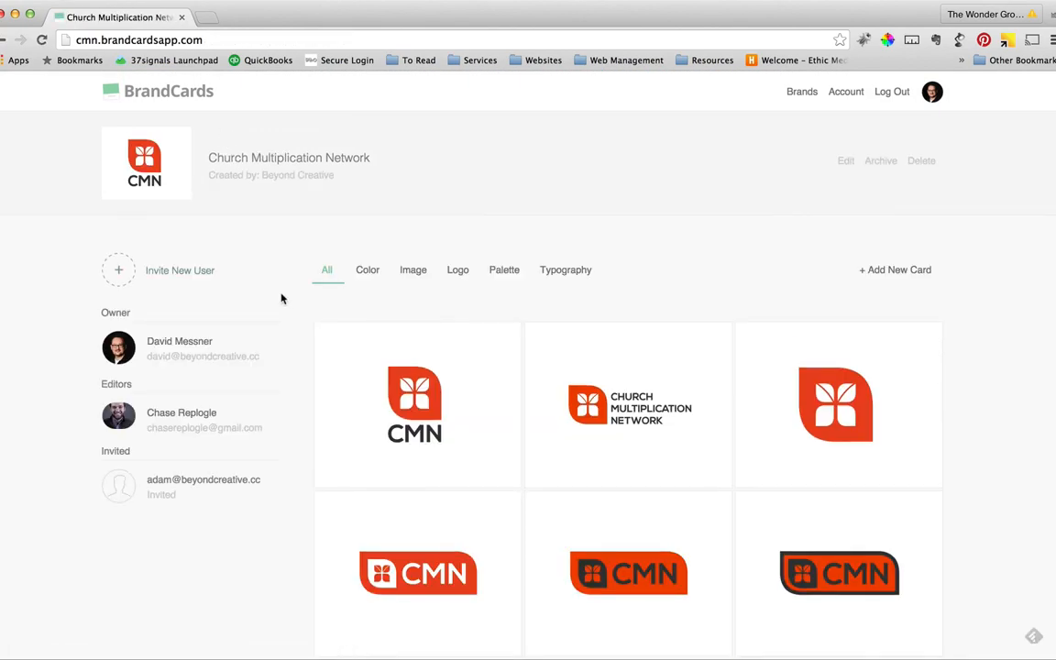
{"action": "mouse_move", "coordinate": [303, 407]}
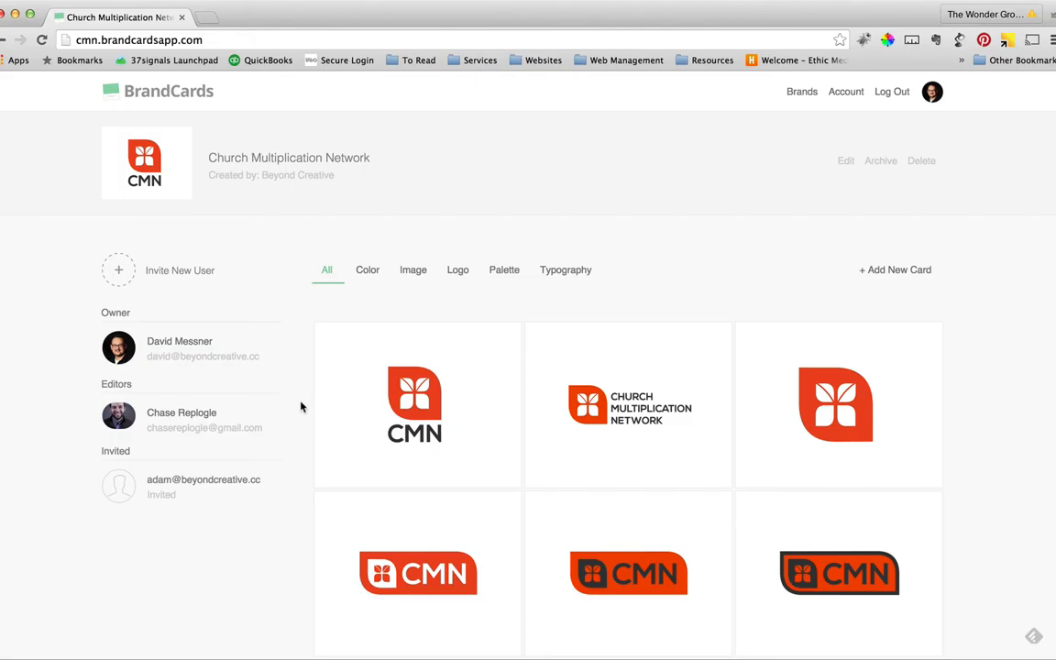